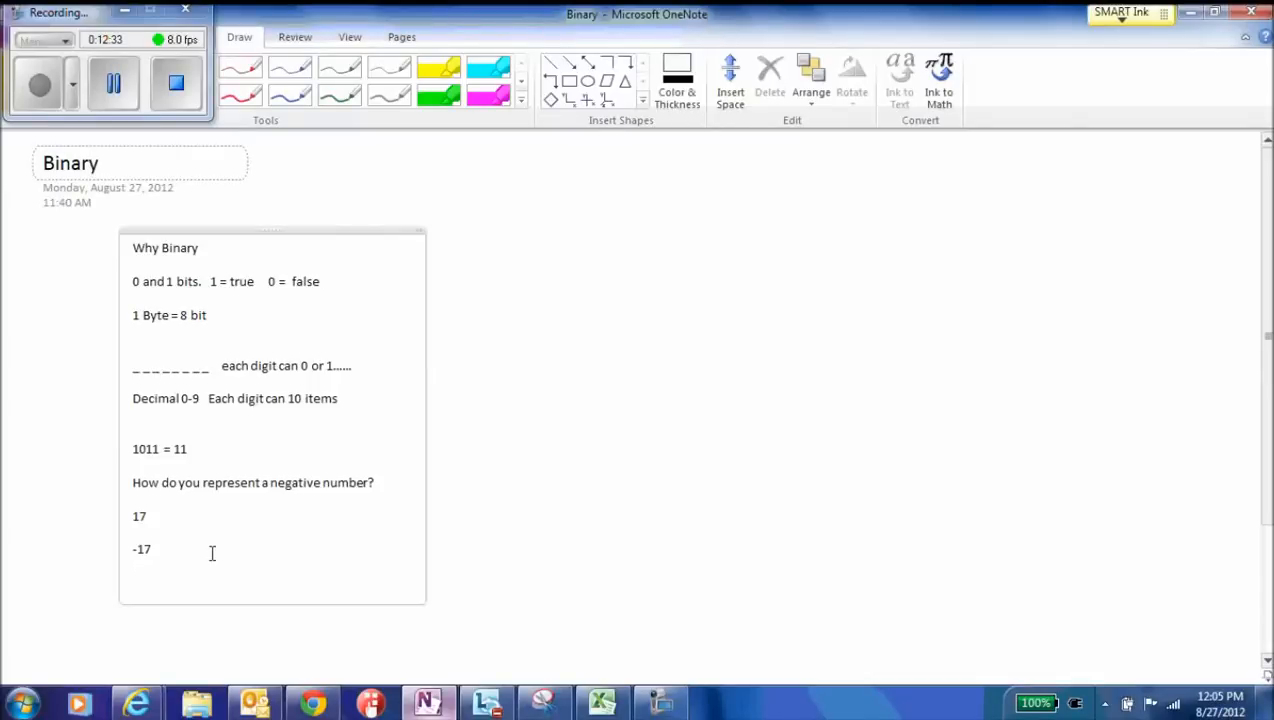
Type 'Letter A?' on a new note line beneath the -17 example
click(133, 582)
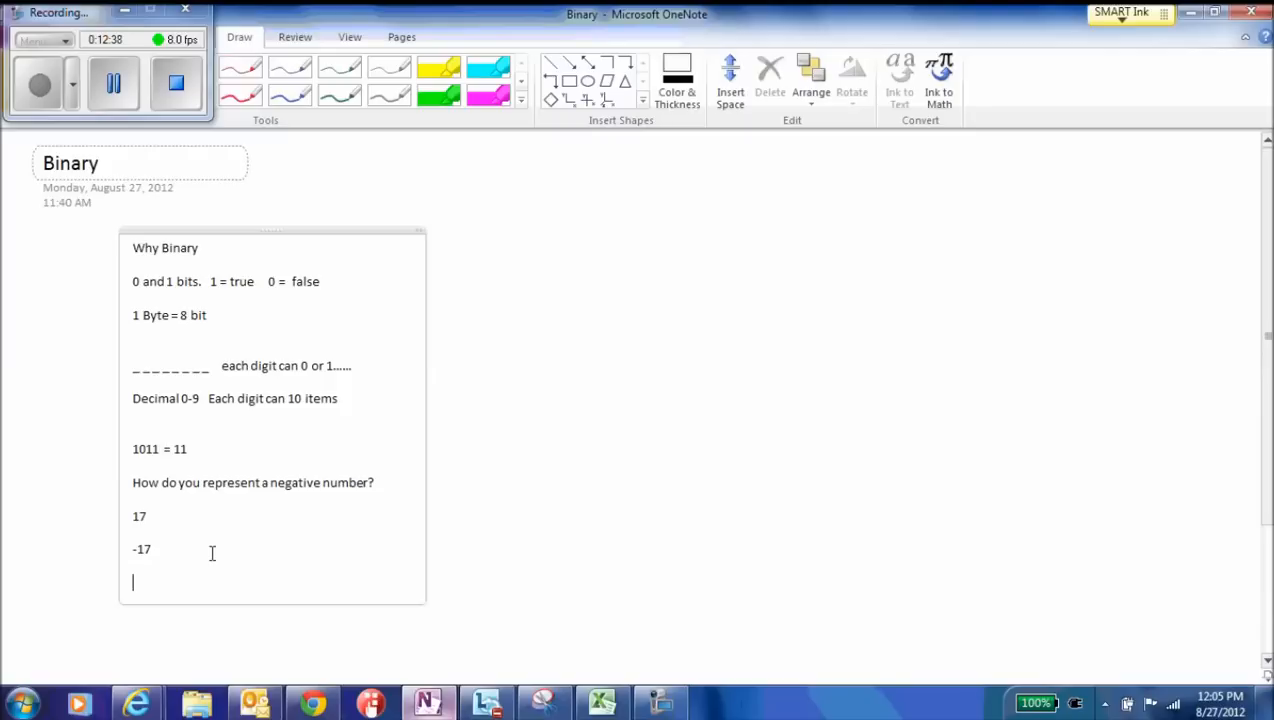
text(Letter)
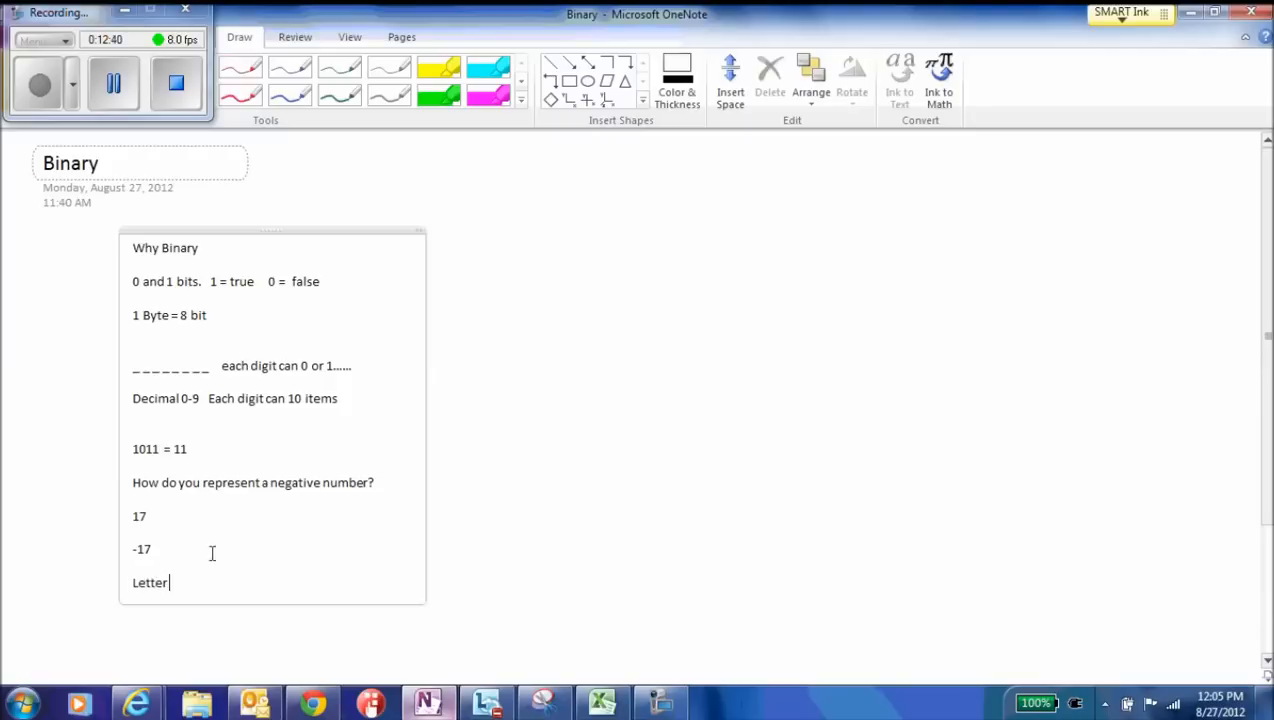
text(A)
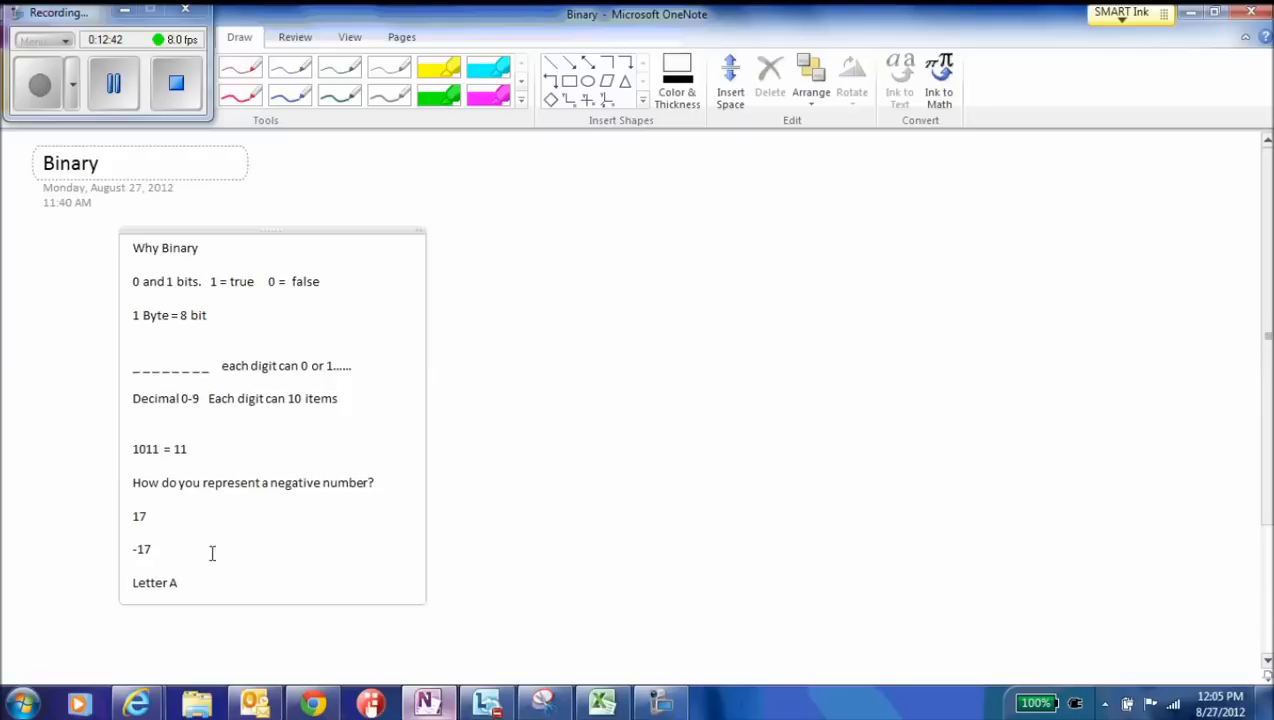
text(?)
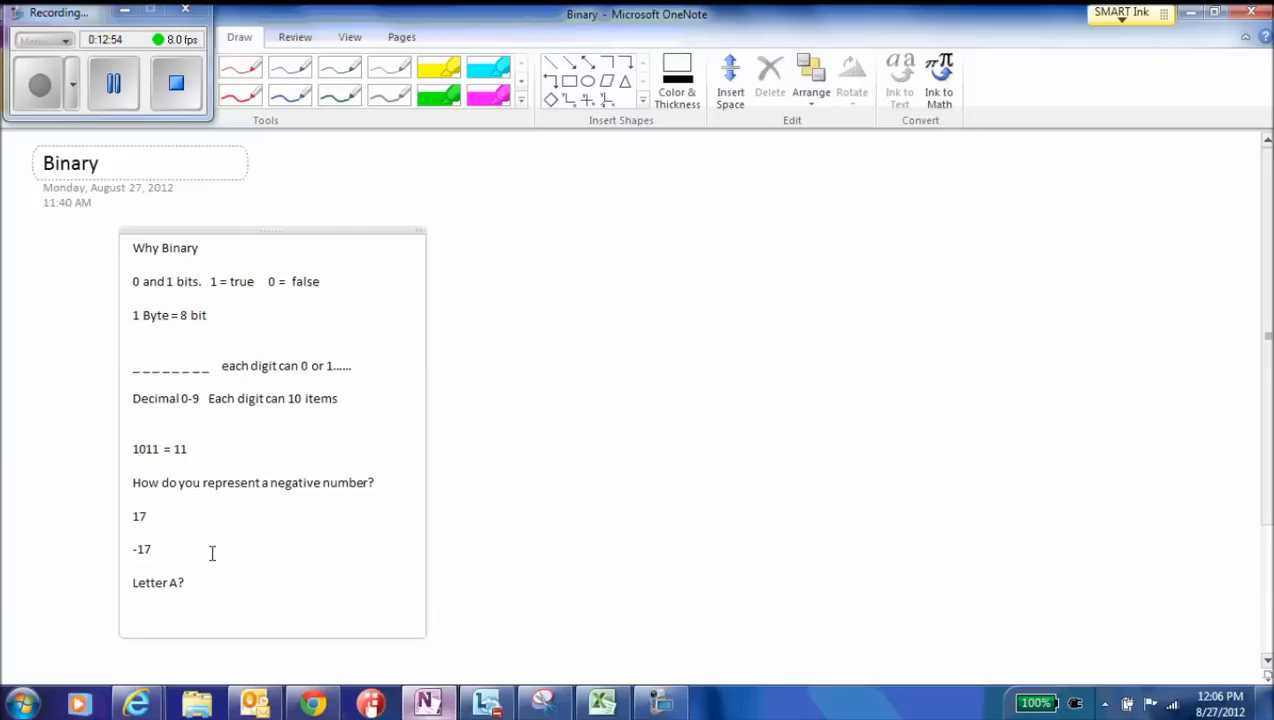
Write 'Code -- Look up table that links letters to numbers' under Letter A?
text(Code)
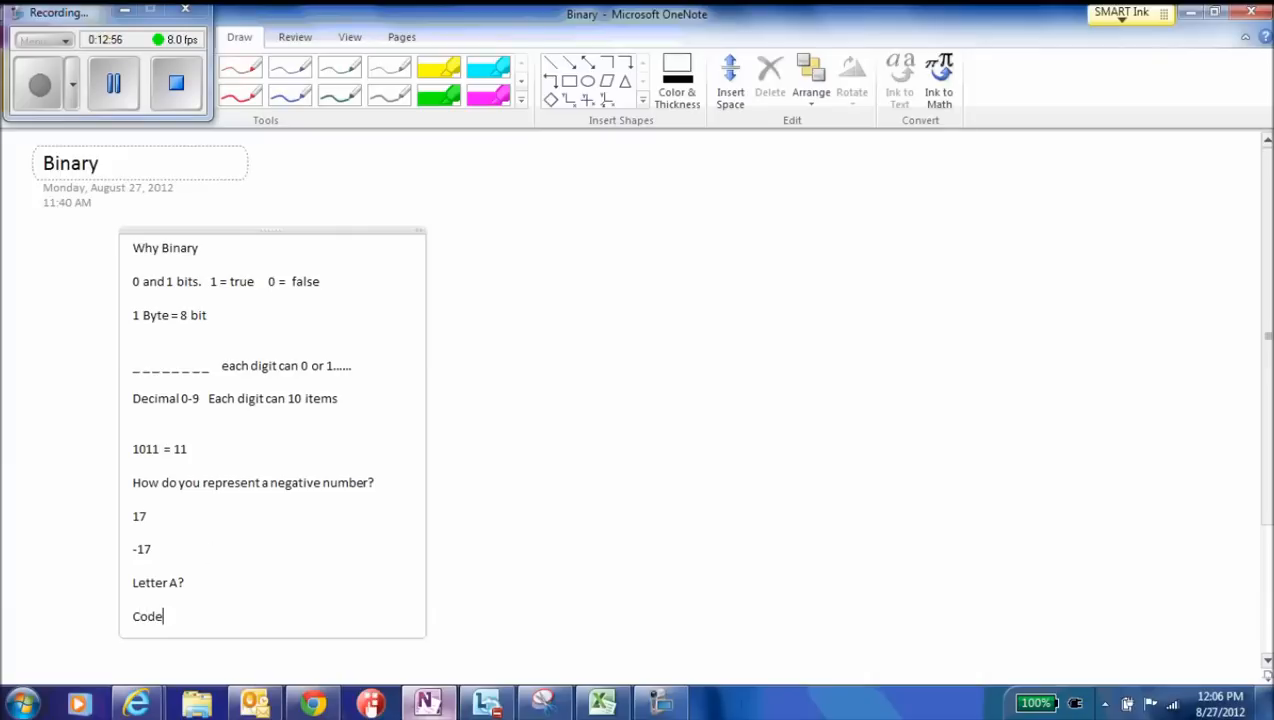
text(--)
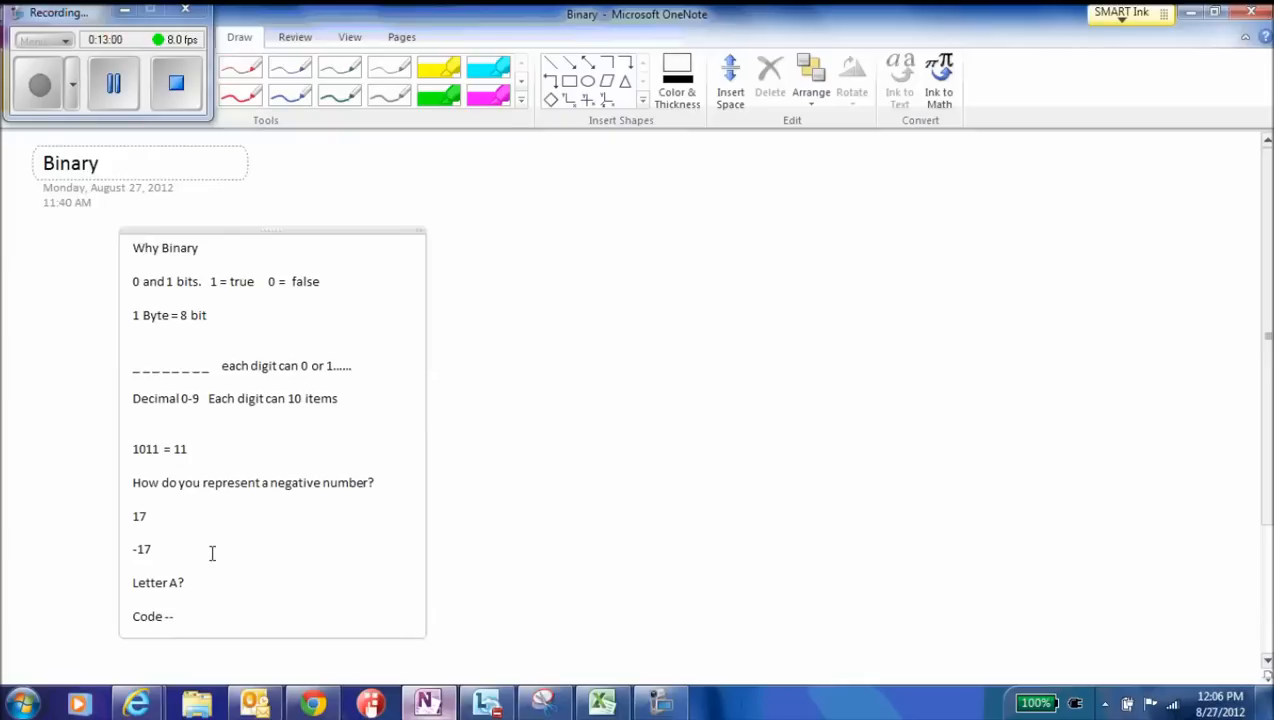
click(176, 616)
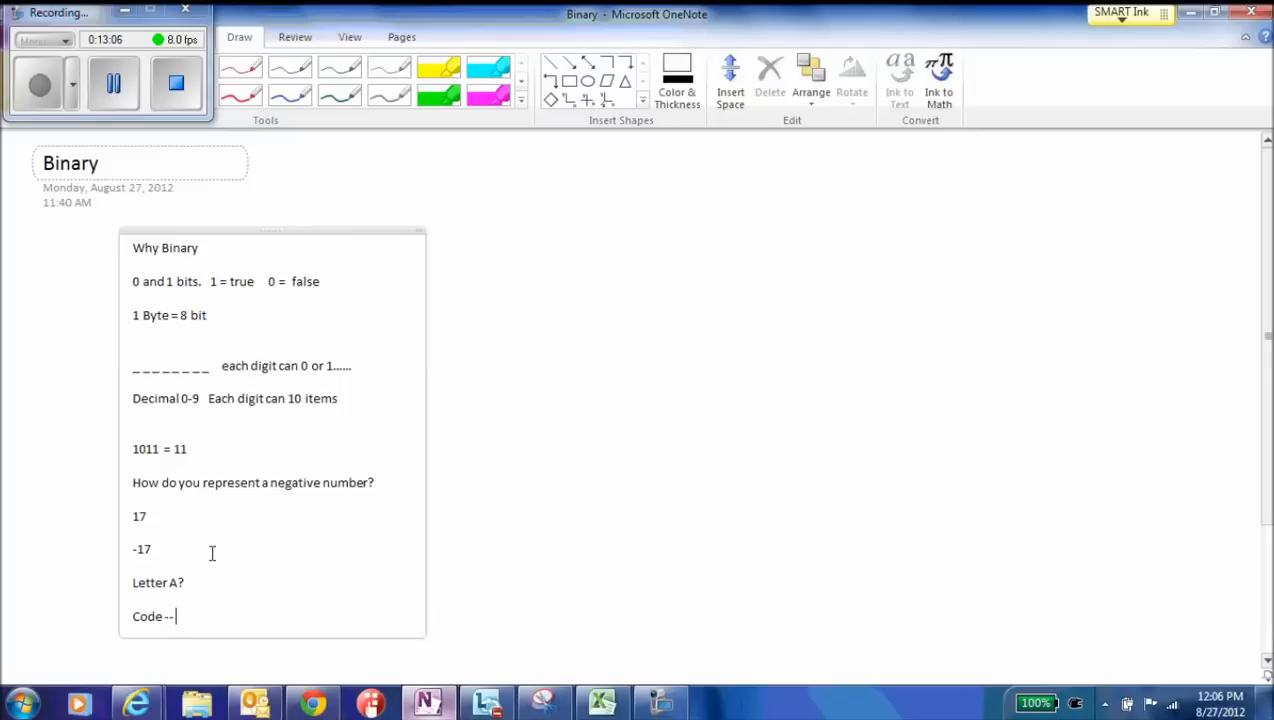
text(Look)
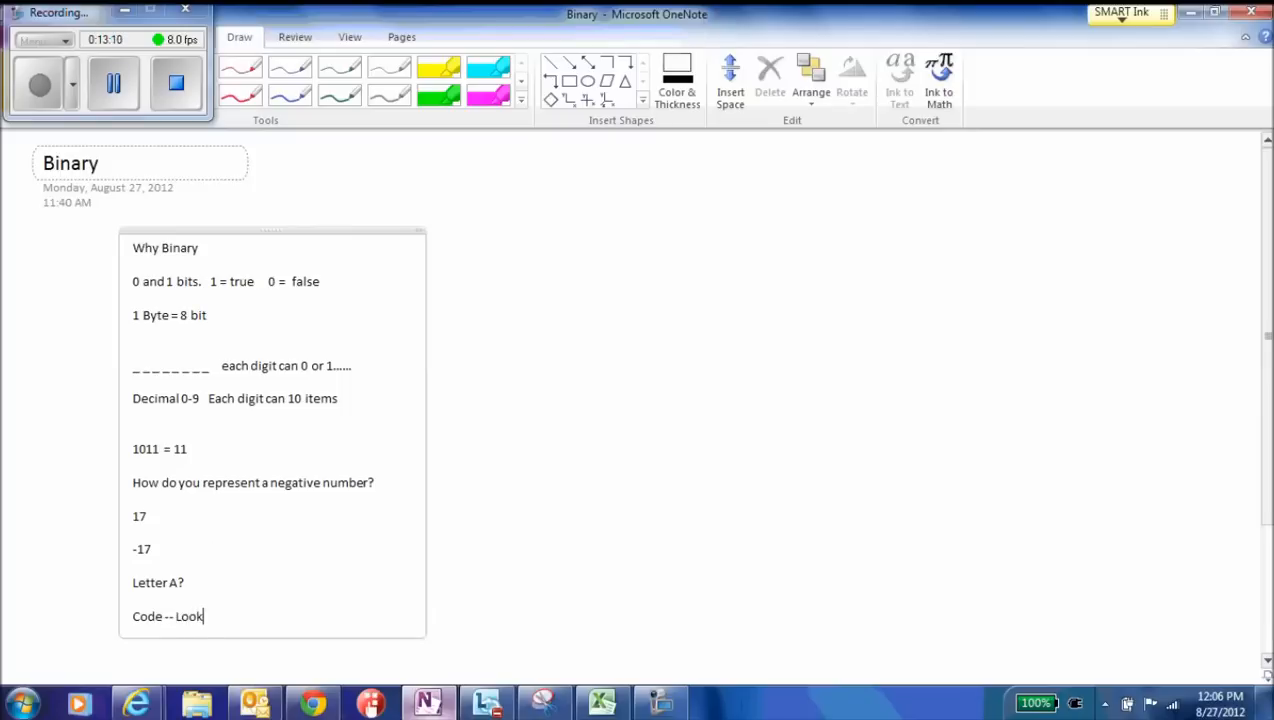
text(up table that l)
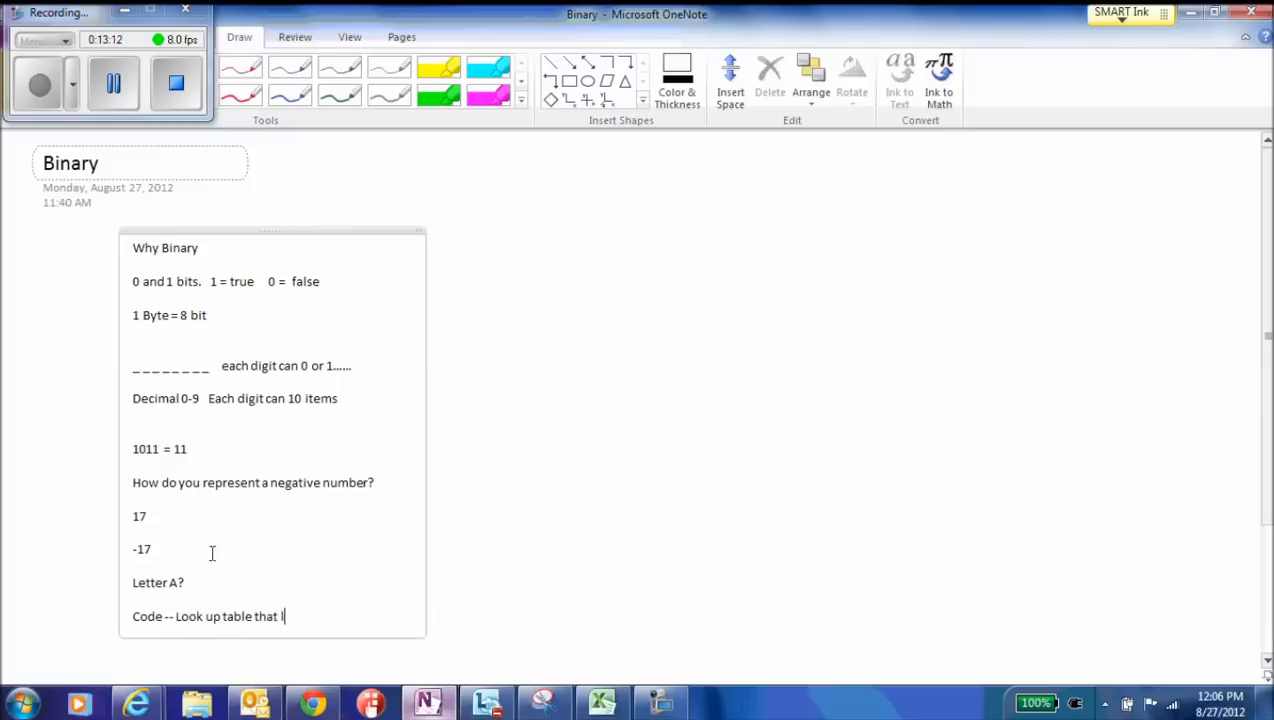
text(inks lette)
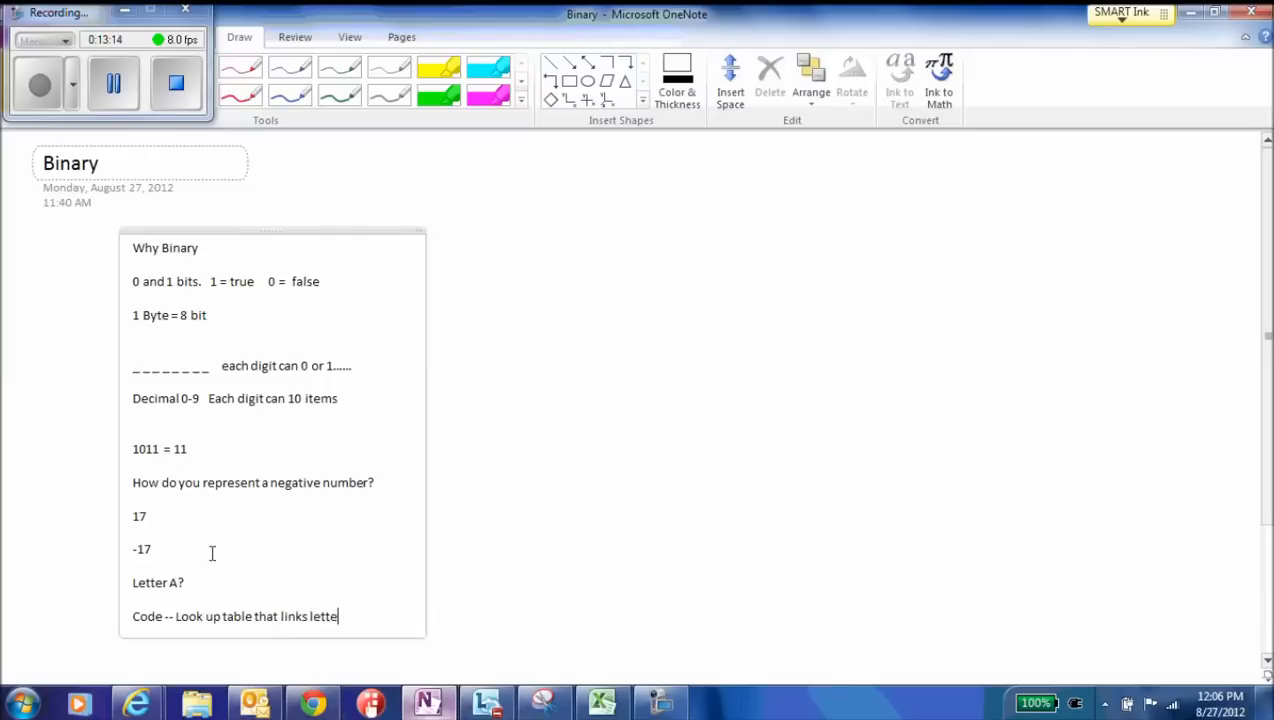
text(rs to numbers.)
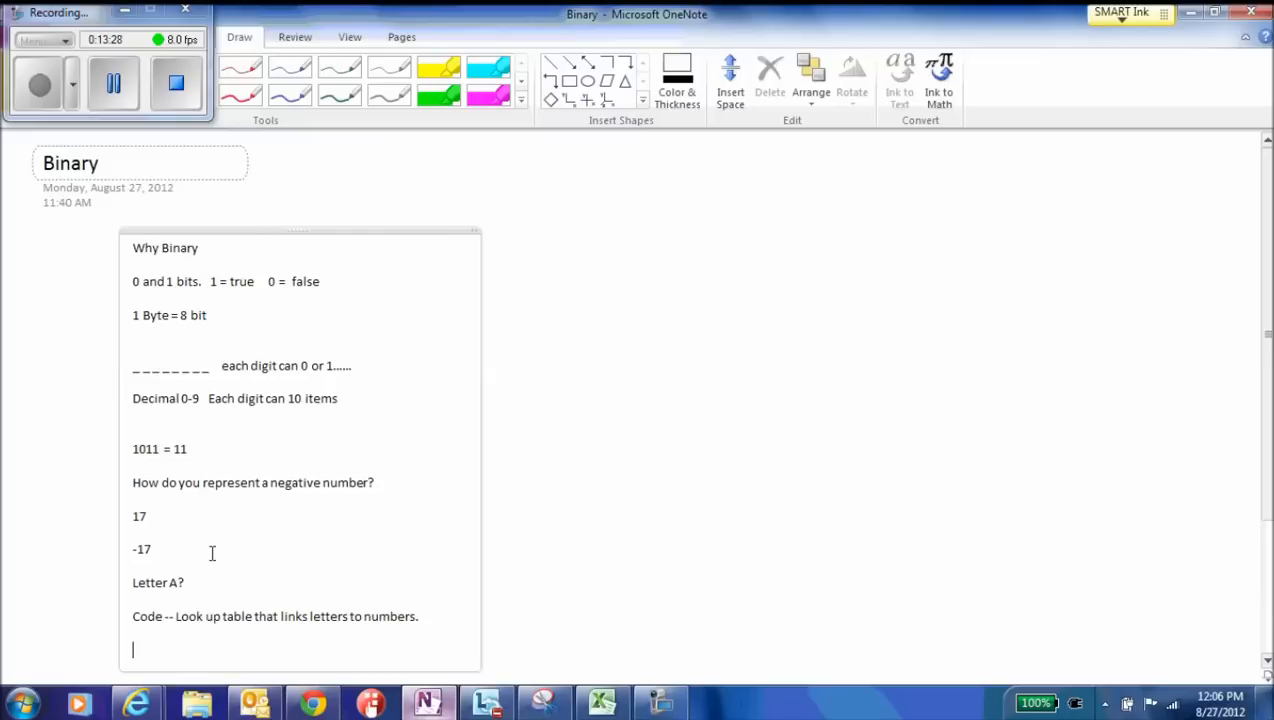
Type 'ASCII code is a translate from number to letters.' and bring up the ASCII table
text(ASCII)
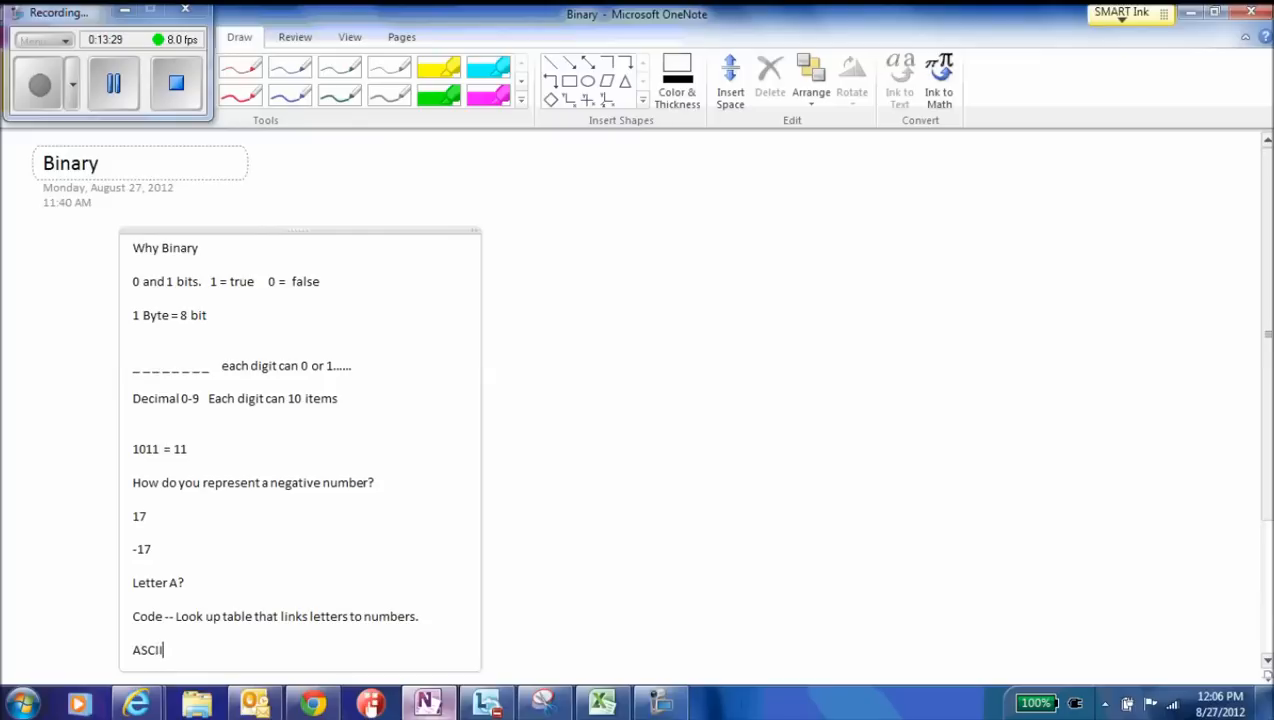
text(code is a)
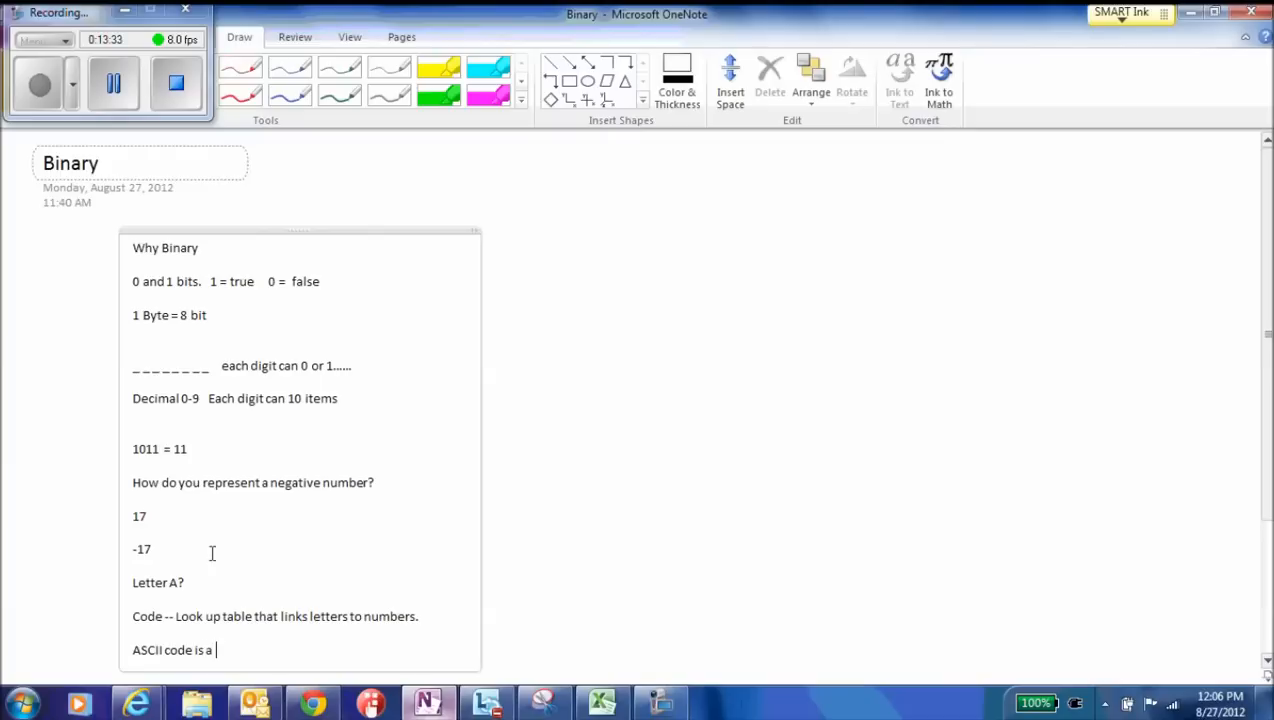
text(translate from)
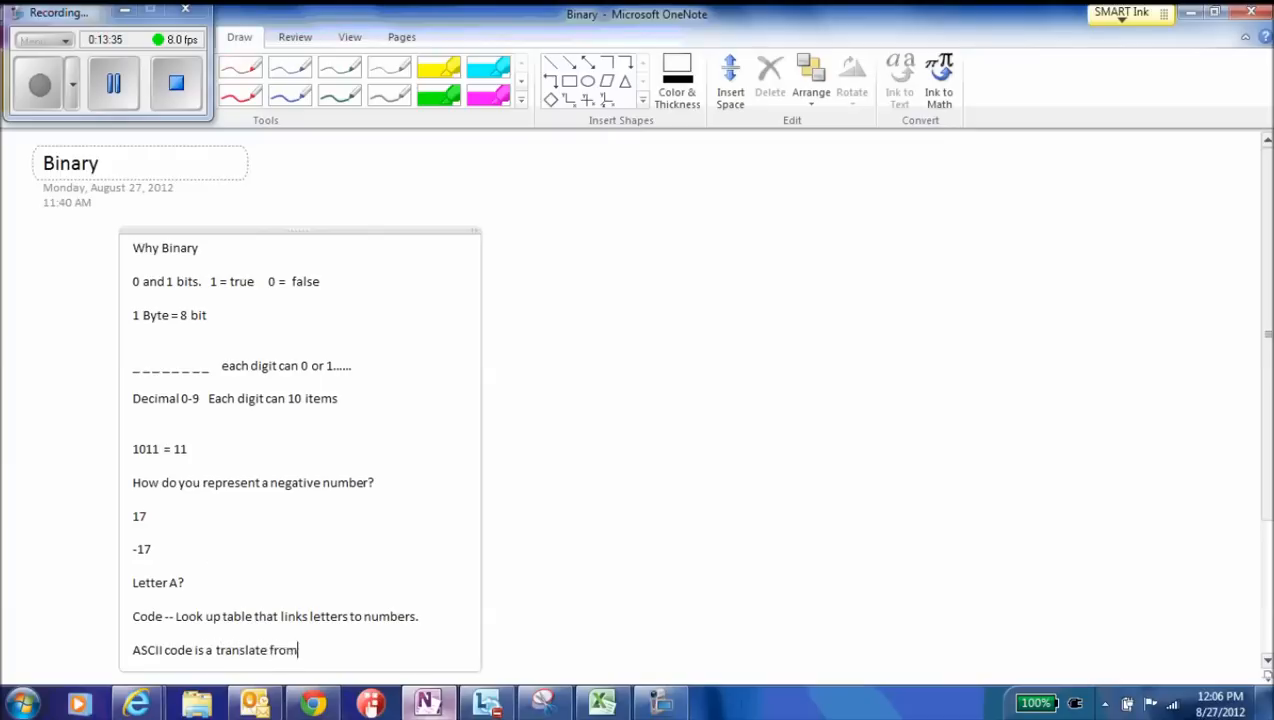
text(number to letter)
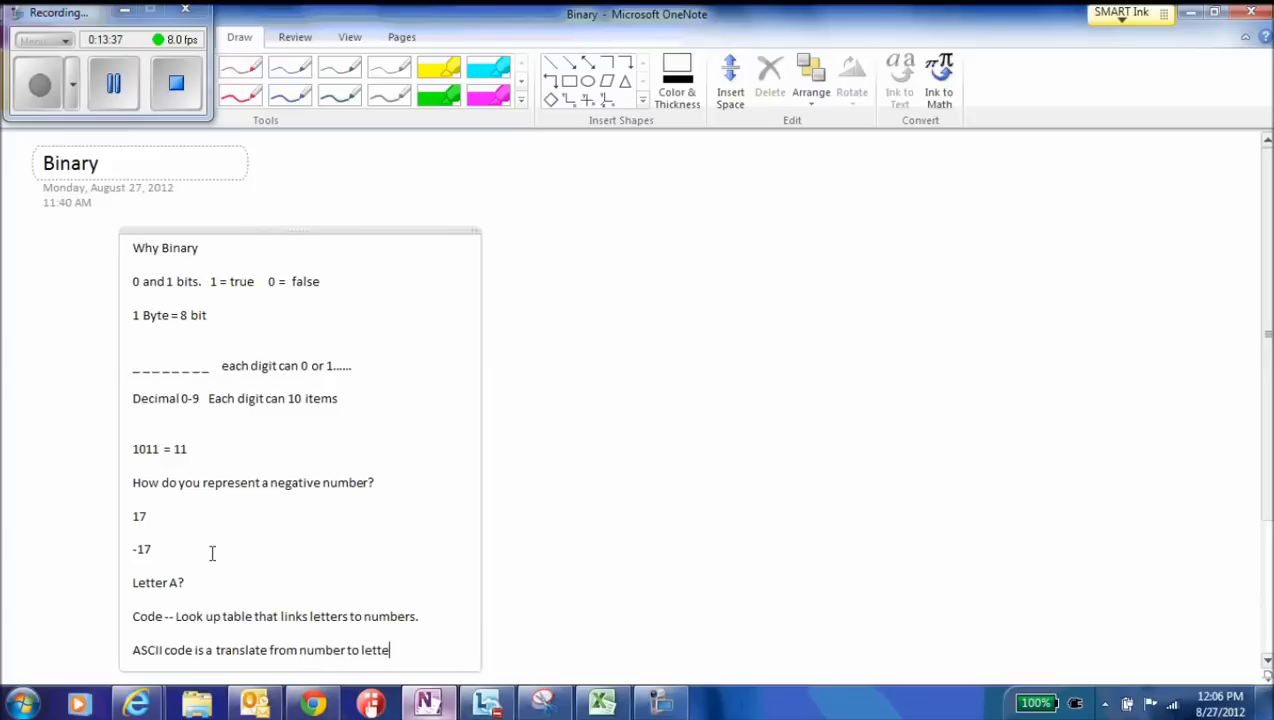
text(rs.)
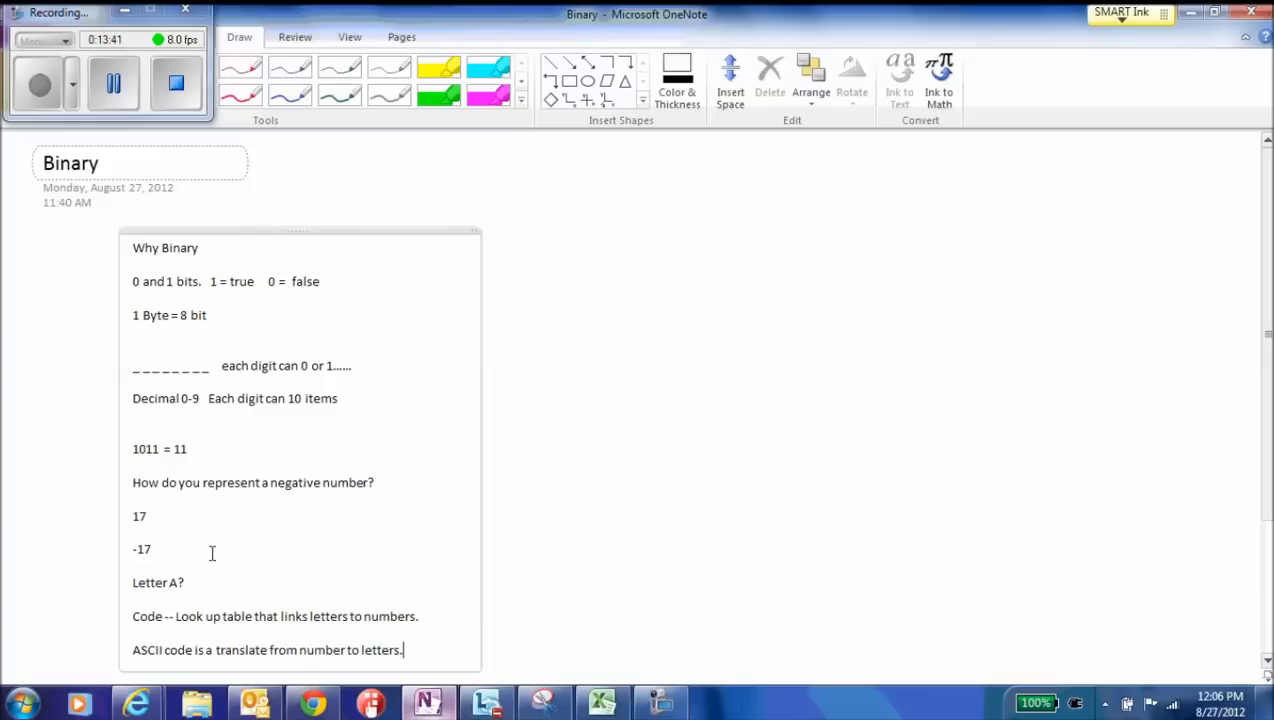
mouse_move(246, 572)
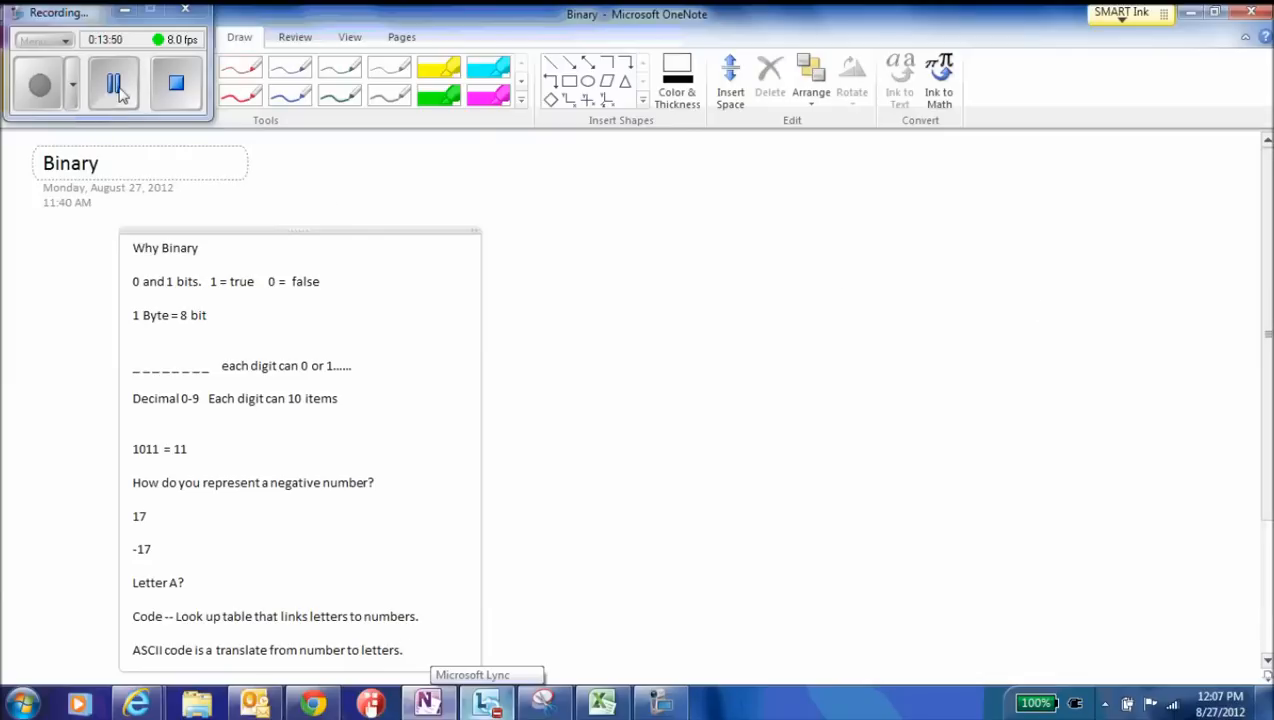
click(349, 37)
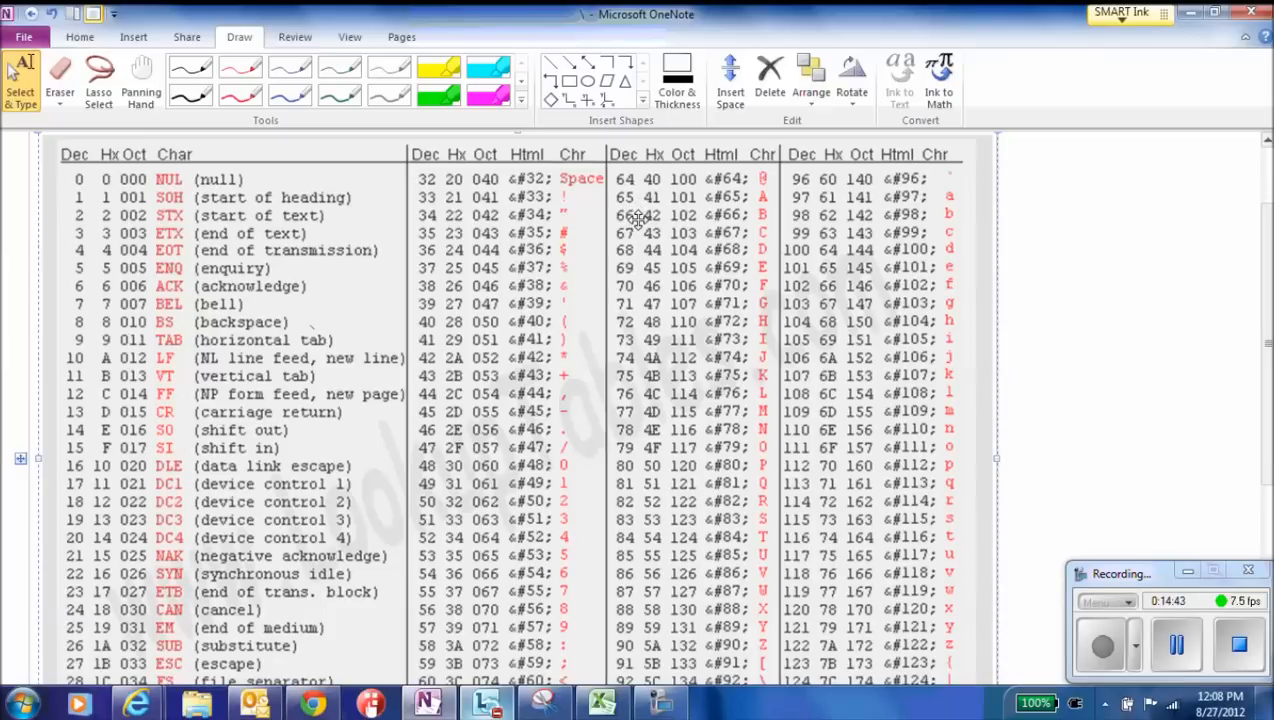
mouse_move(778, 197)
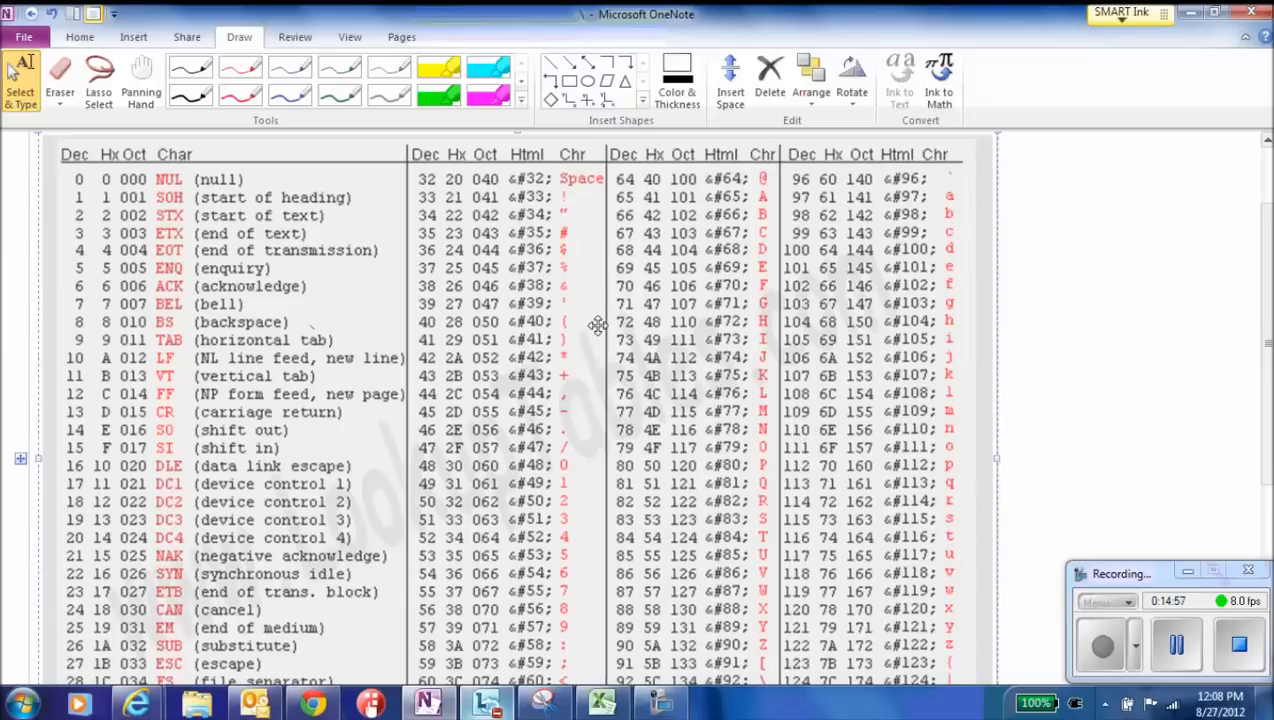
mouse_move(628, 262)
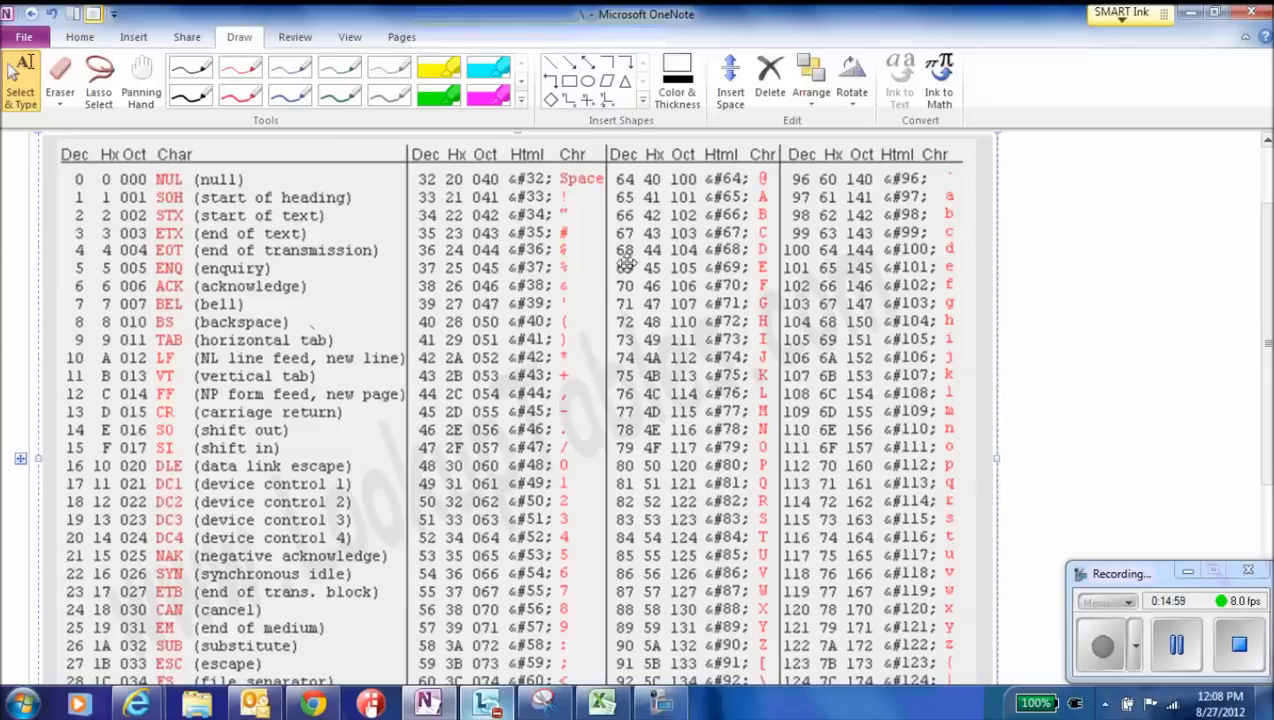
mouse_move(558, 368)
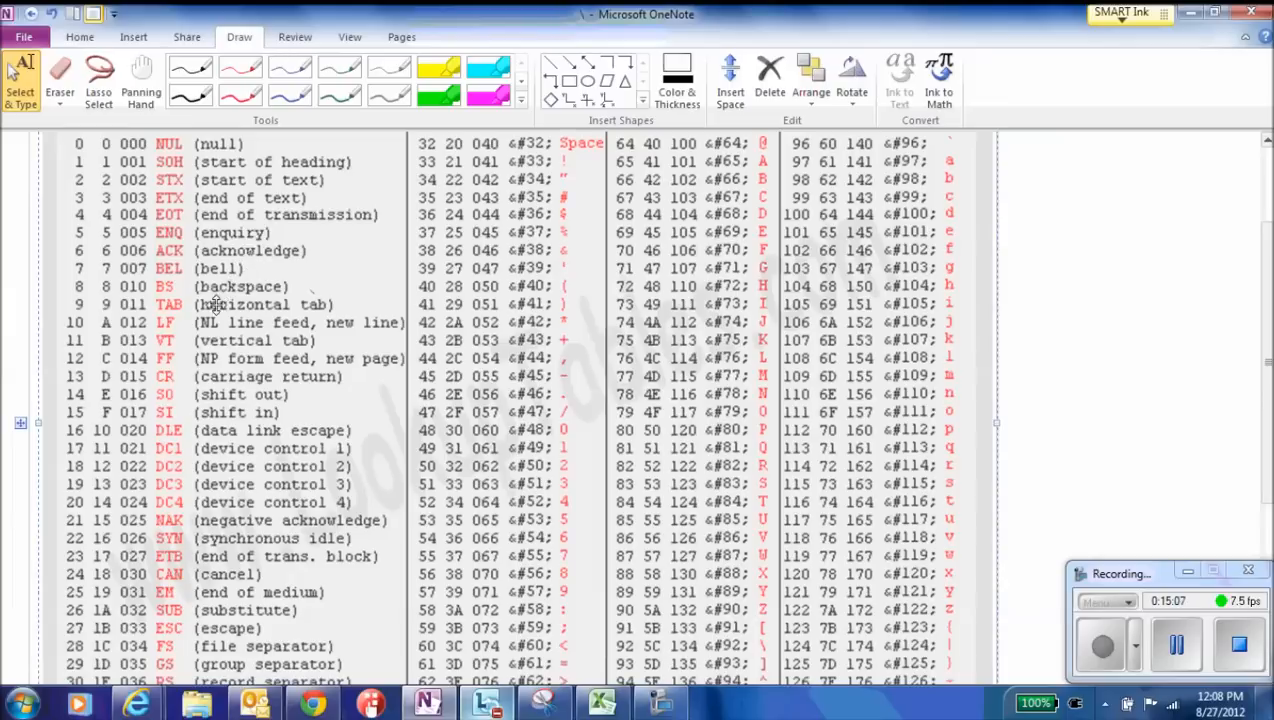
mouse_move(250, 627)
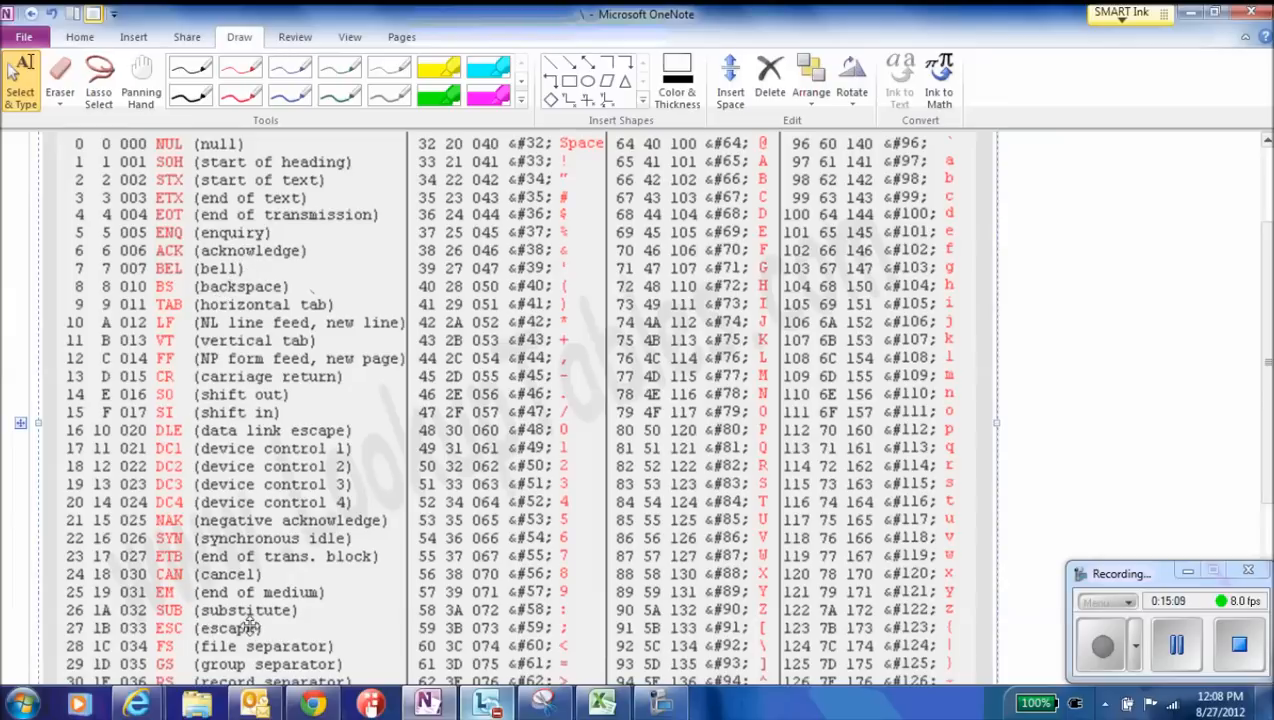
mouse_move(408, 268)
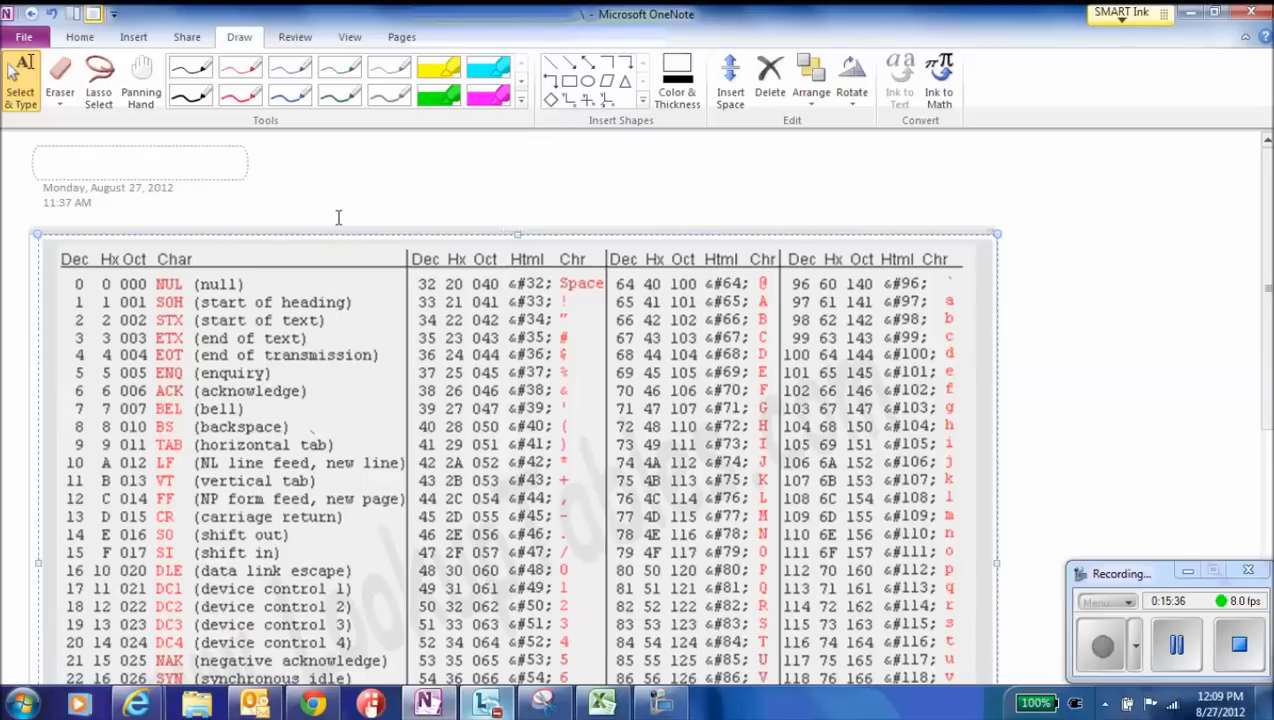
mouse_move(959, 452)
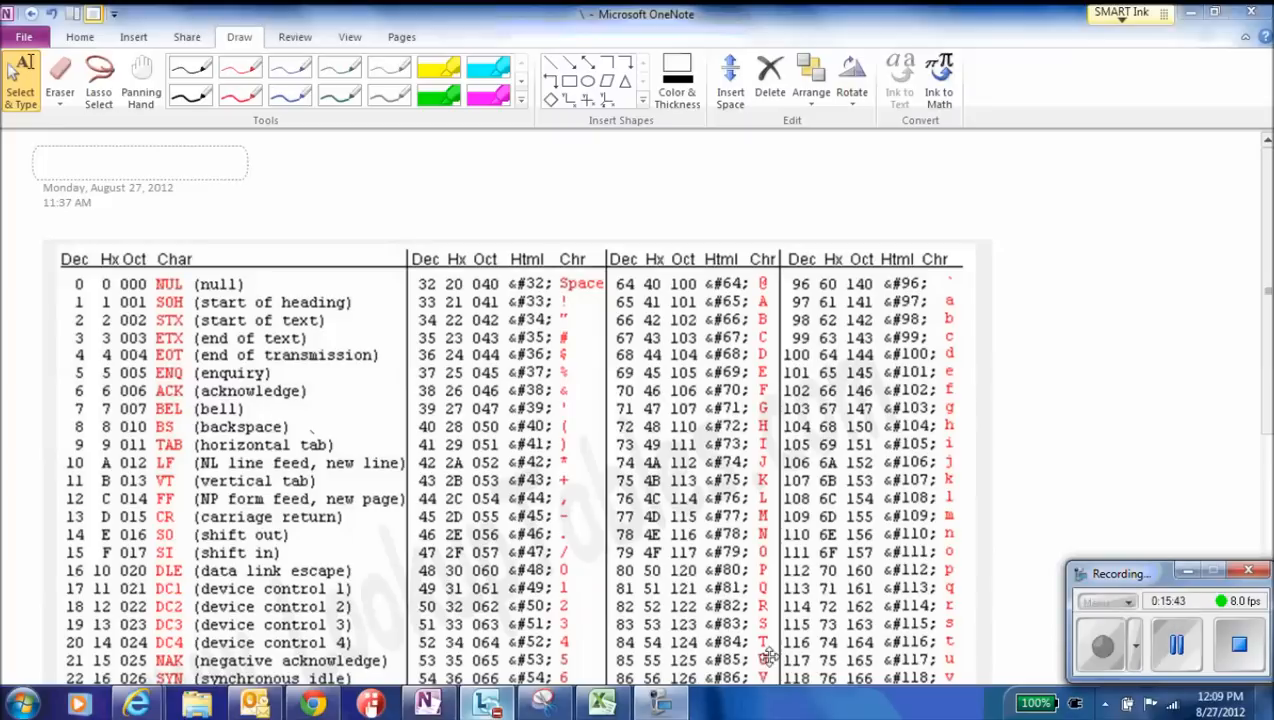
mouse_move(605, 695)
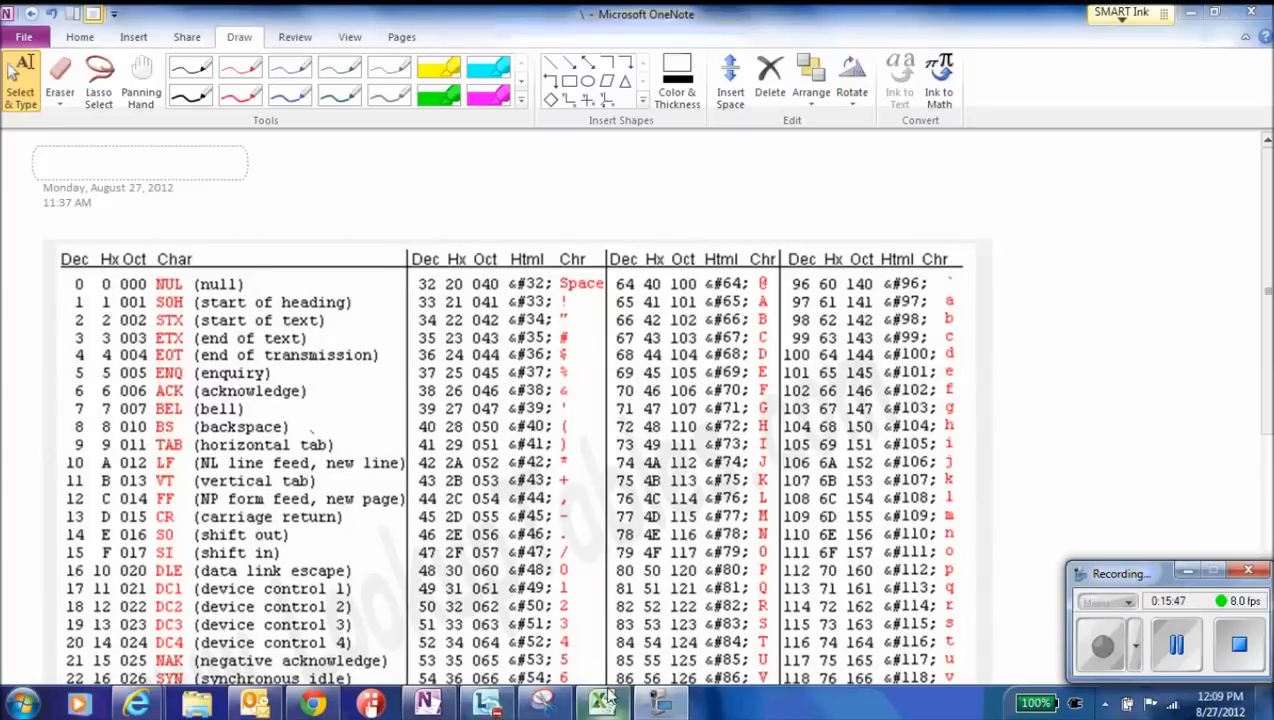
mouse_move(603, 700)
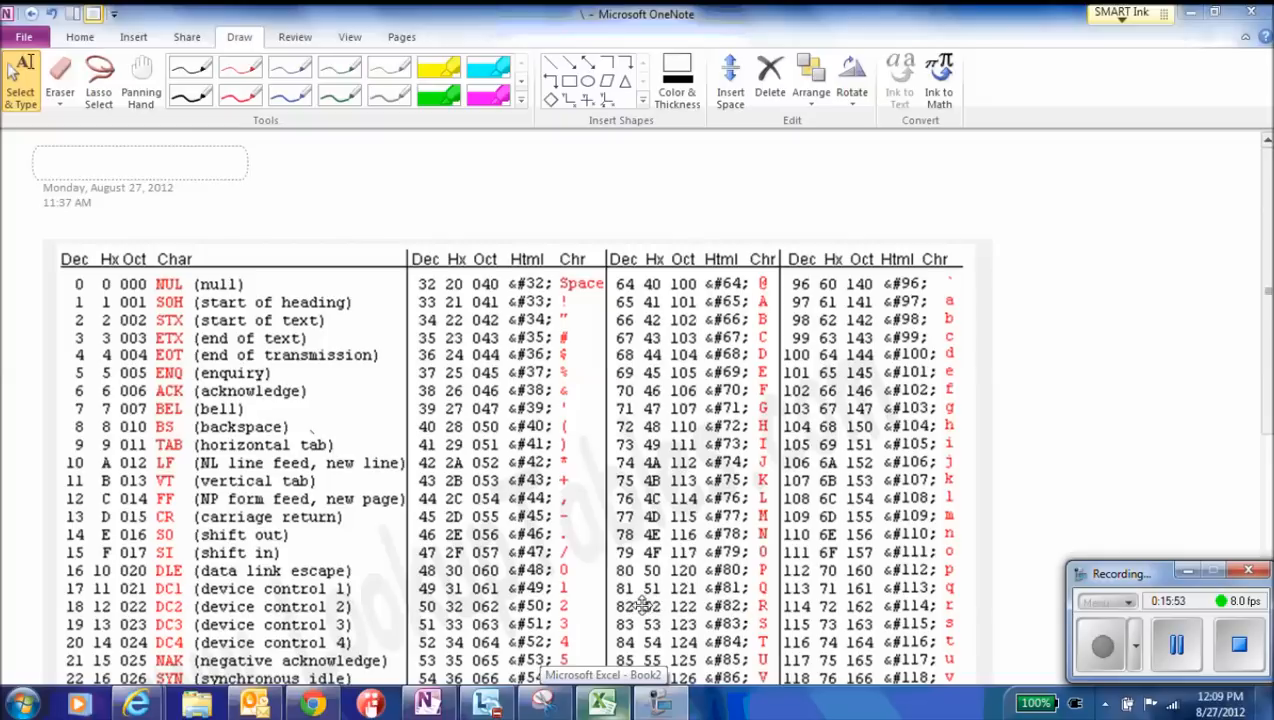
Switch to the Excel Book2 Binary Math workbook from the taskbar
click(603, 703)
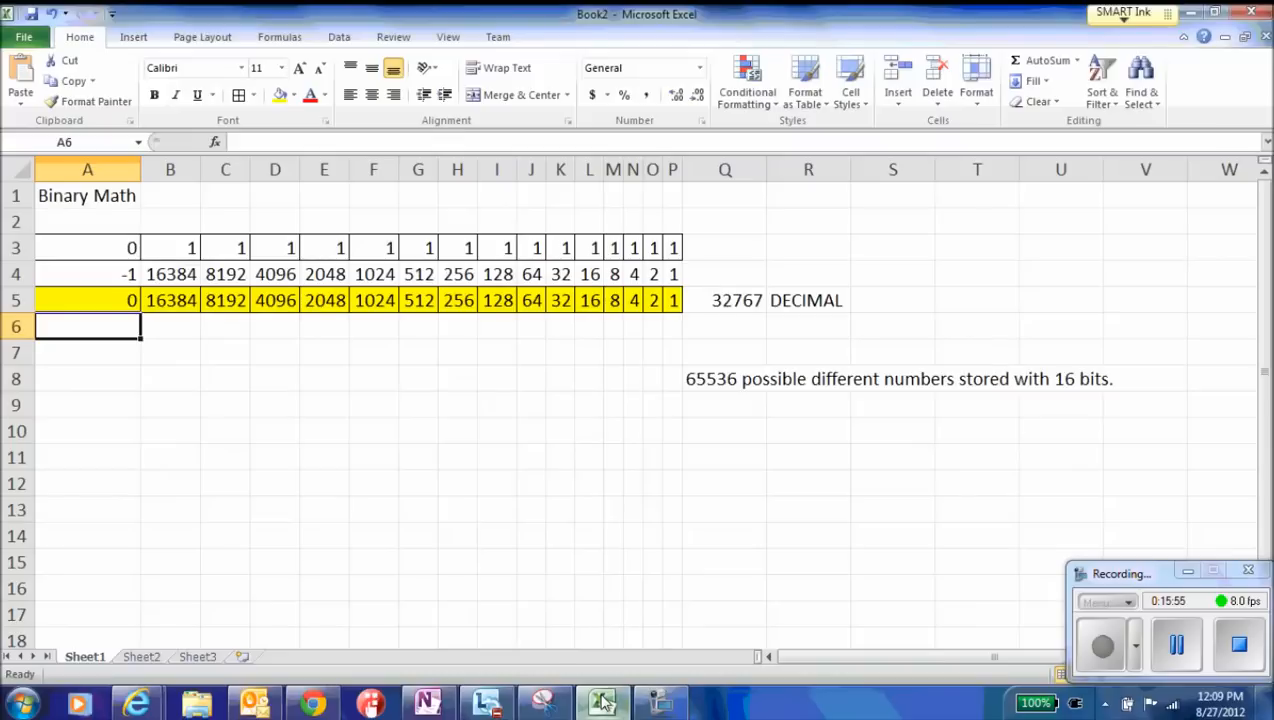
mouse_move(168, 252)
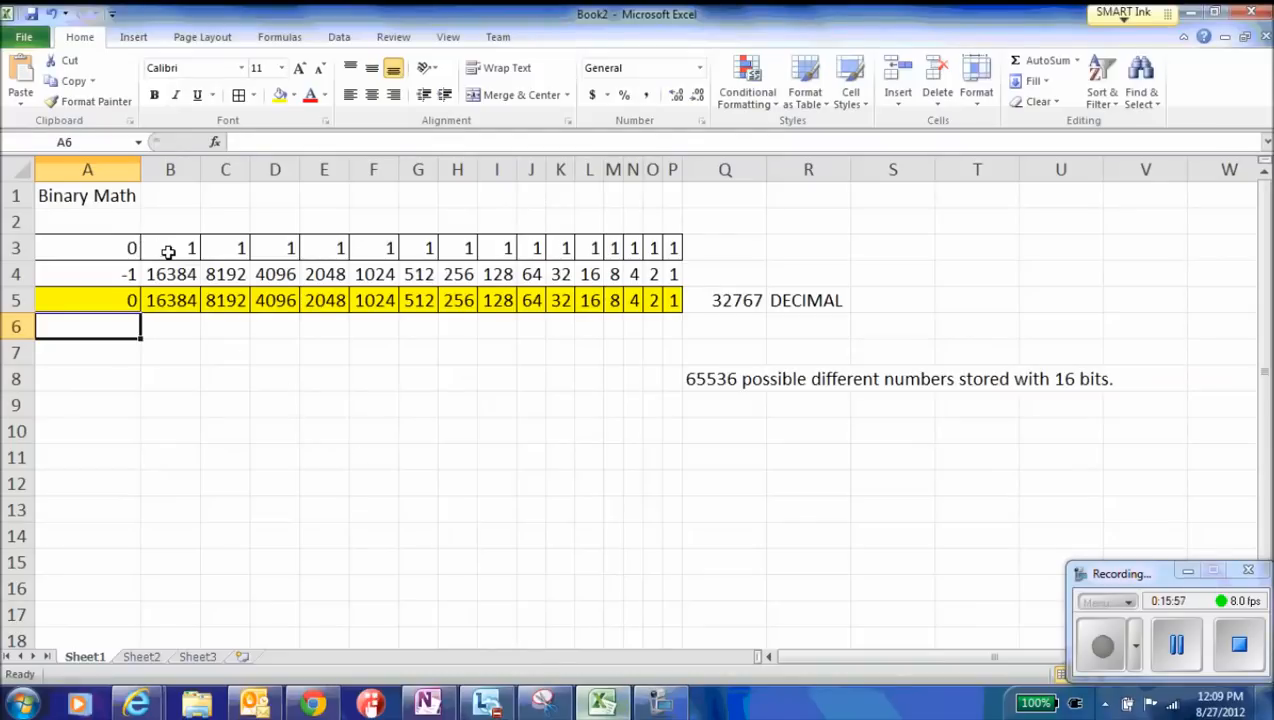
Clear the contents of bit cells B3:P3 so the total reads 0
drag(170, 247, 673, 247)
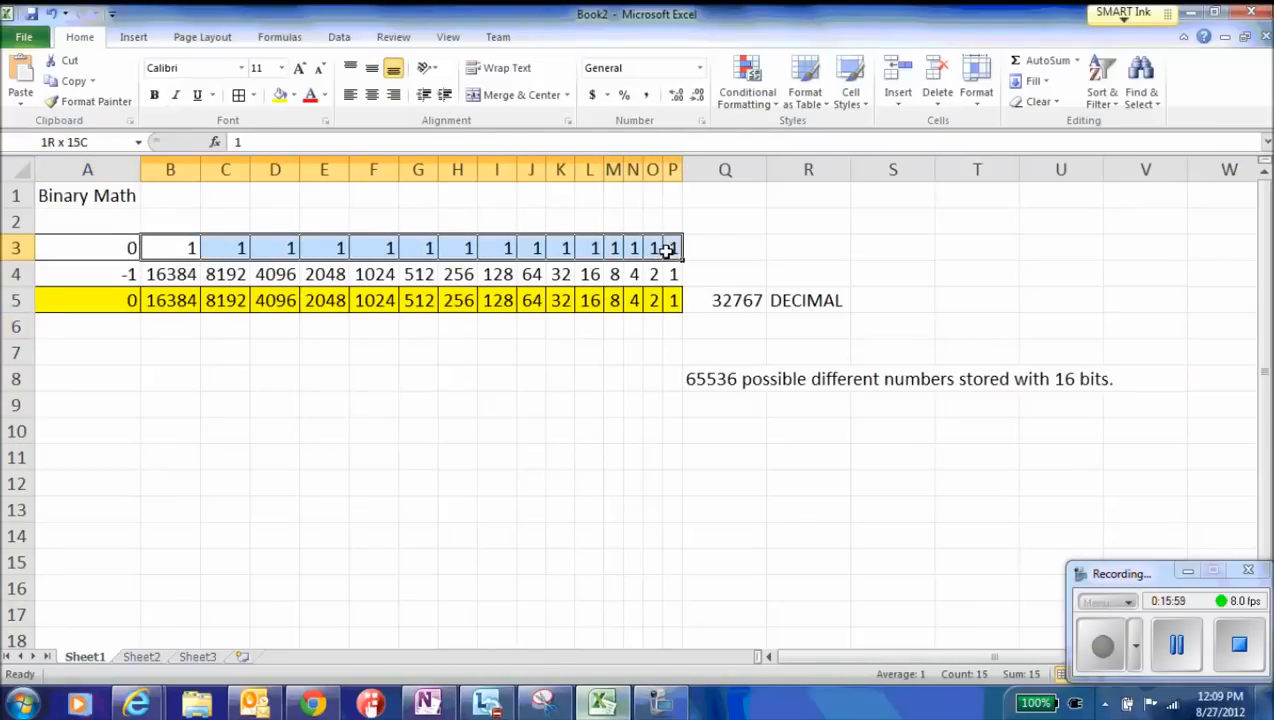
click(1038, 101)
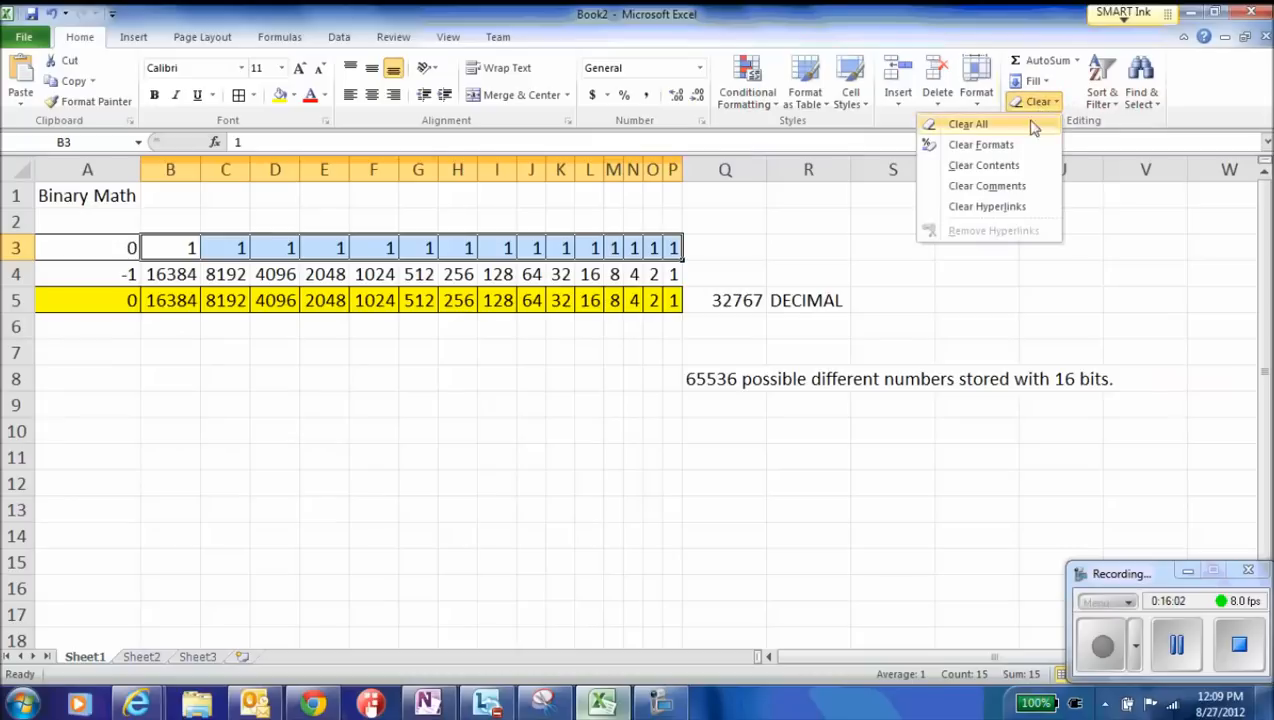
mouse_move(983, 165)
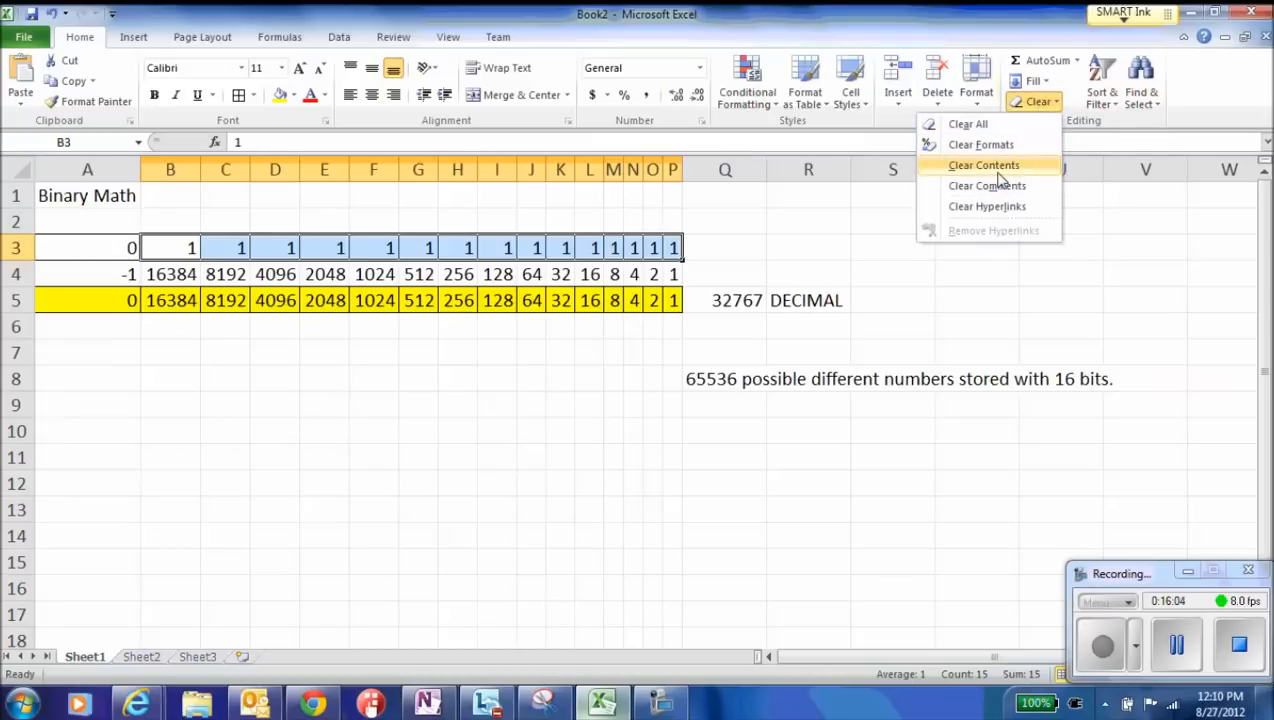
click(983, 165)
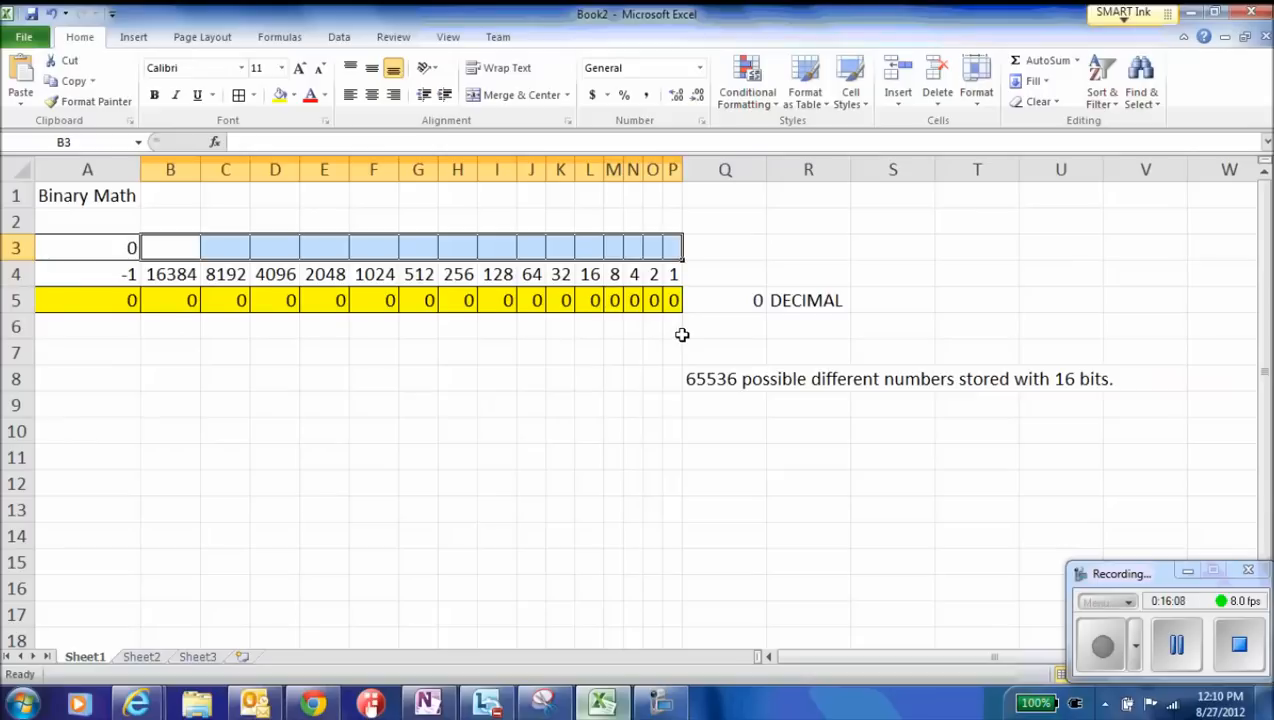
mouse_move(568, 331)
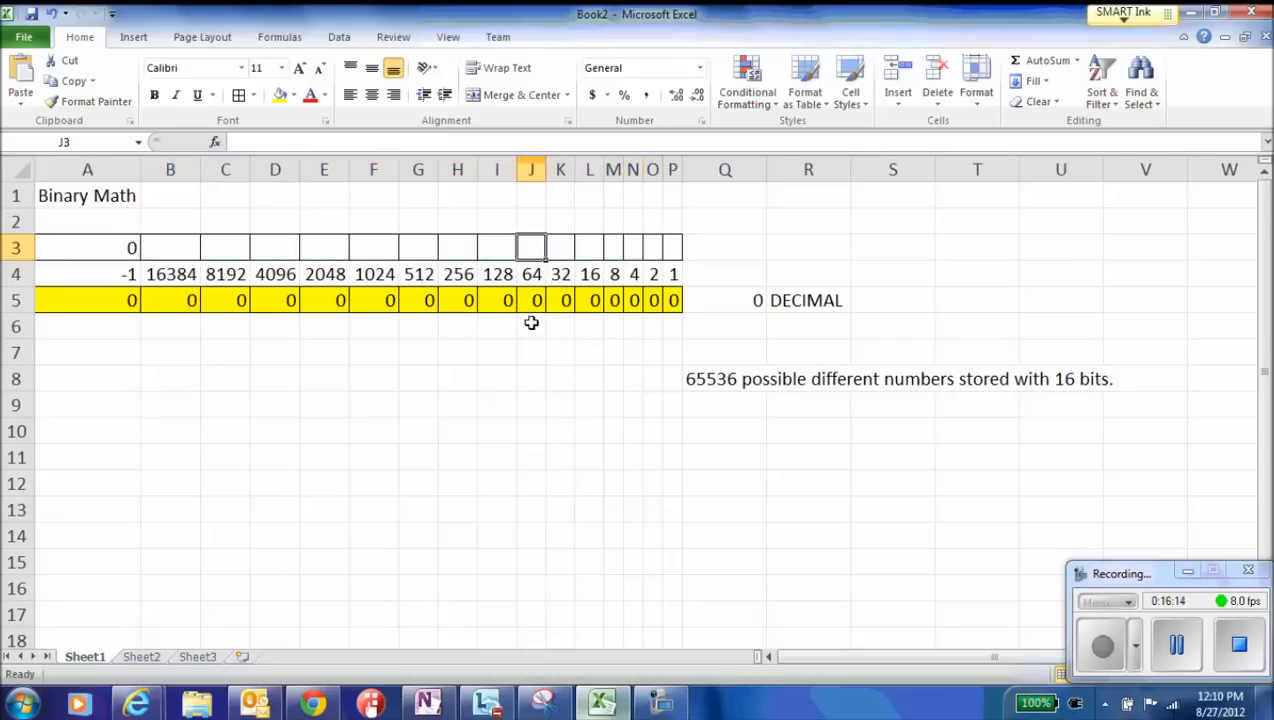
Enter bits 1010010 into J3:P3 after checking the ASCII table, totaling 82 decimal
text(1)
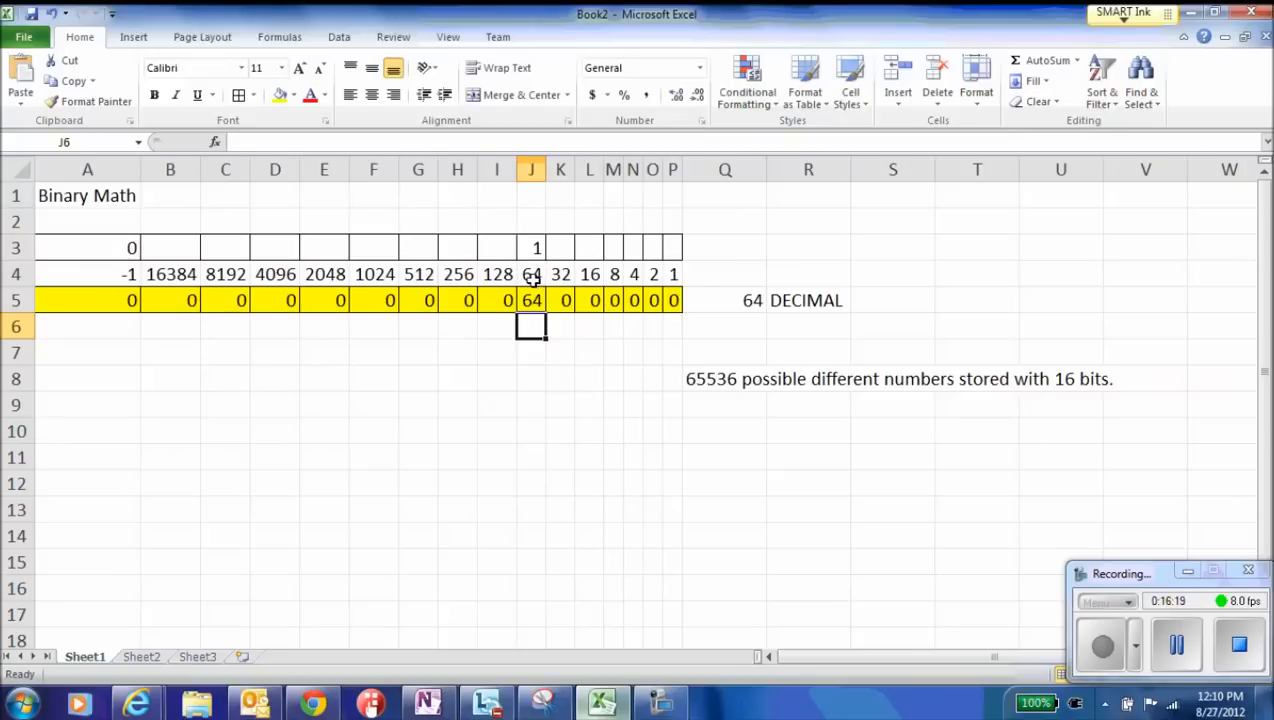
click(428, 703)
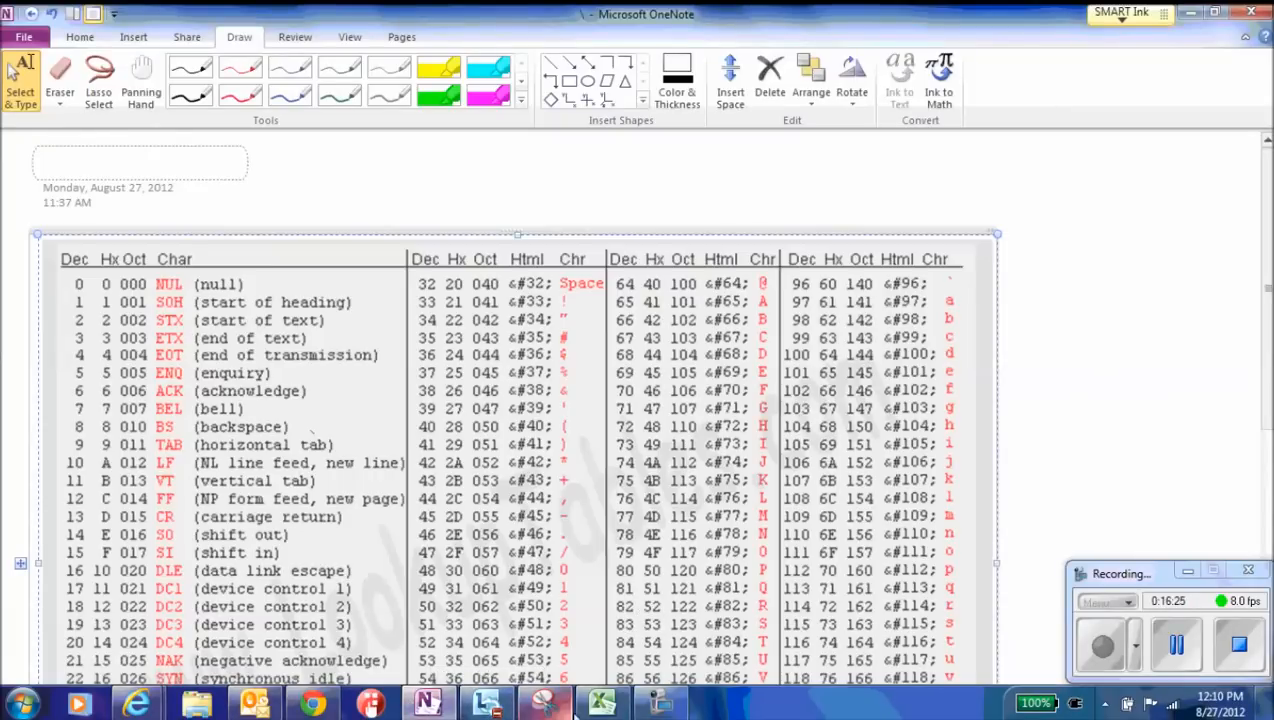
click(601, 703)
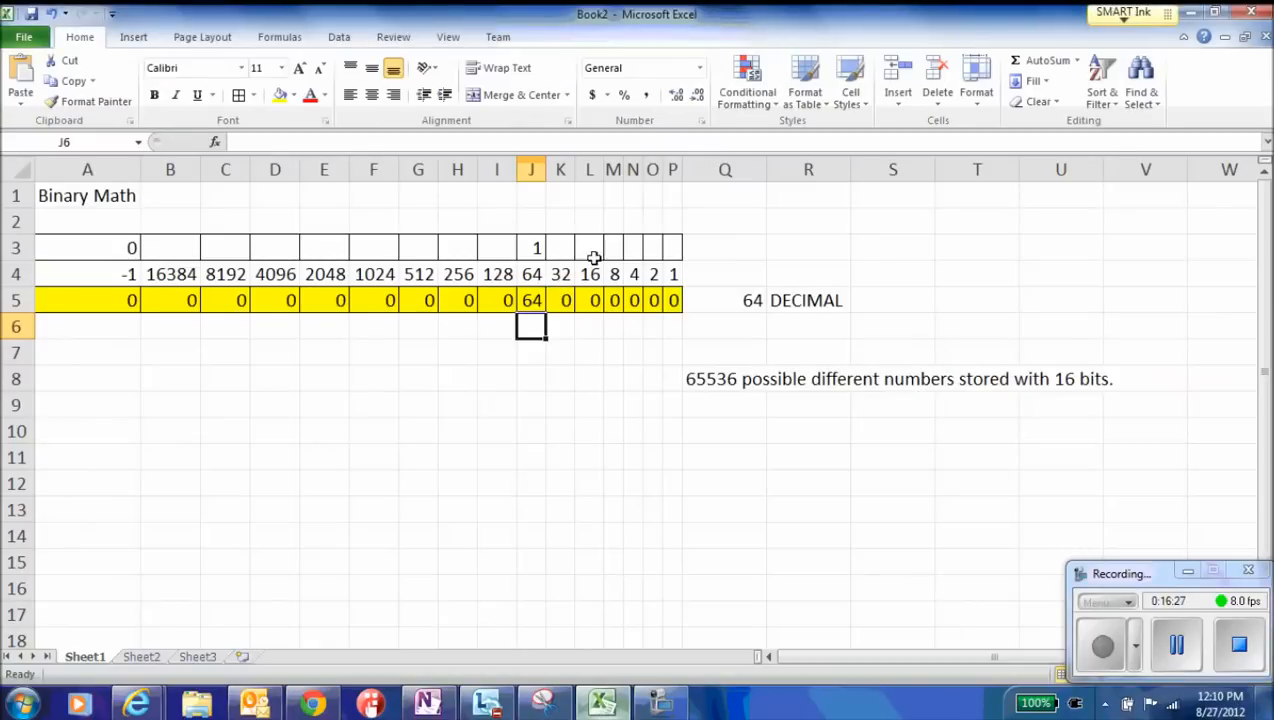
text(1)
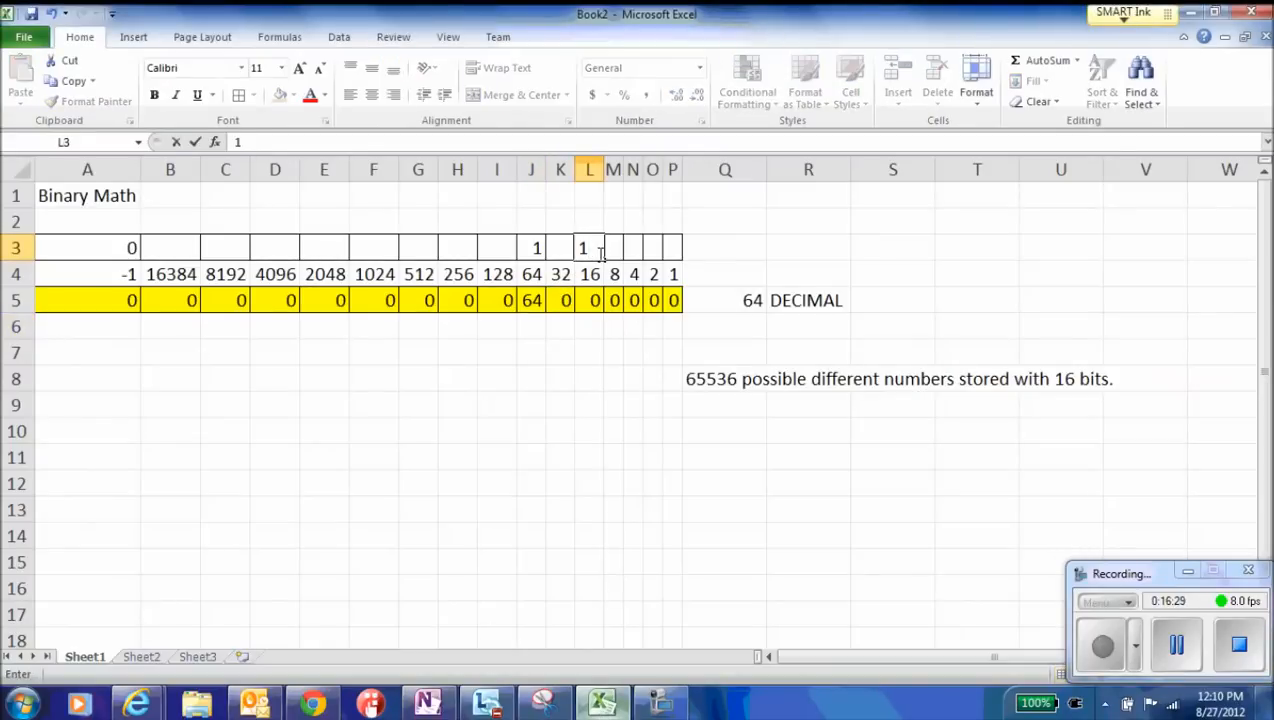
text(1)
click(560, 248)
text(0)
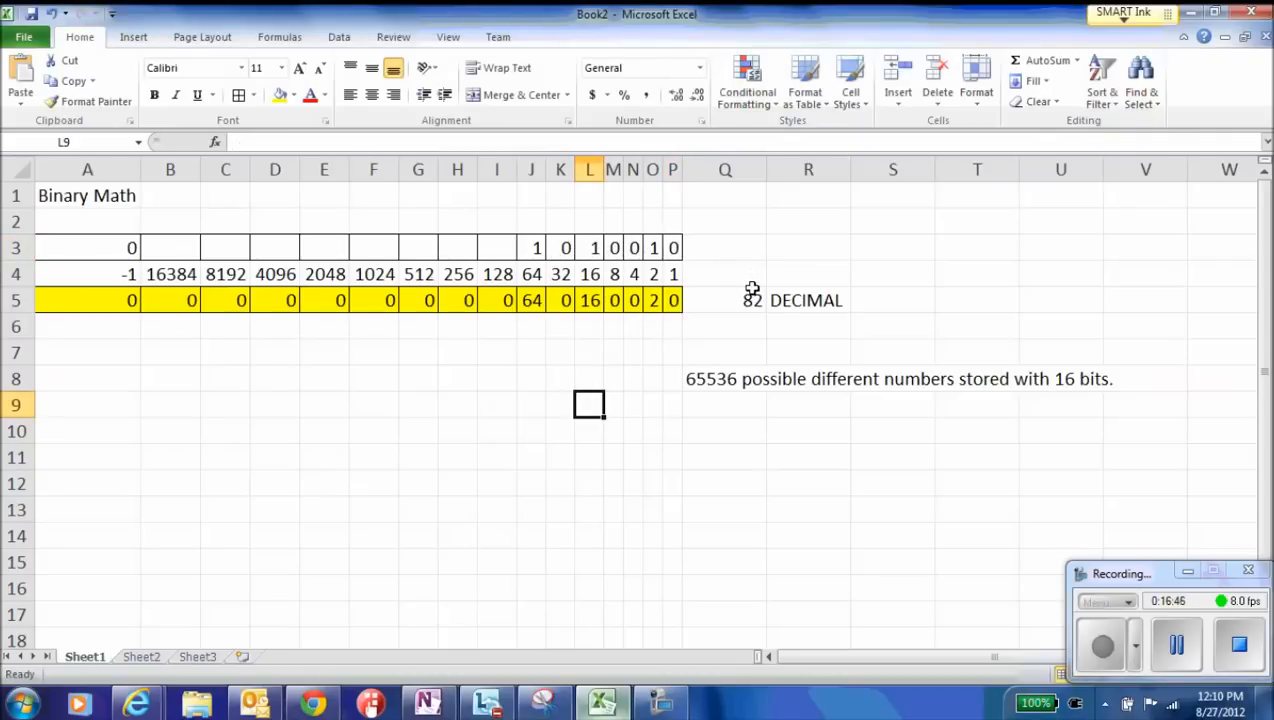
mouse_move(748, 300)
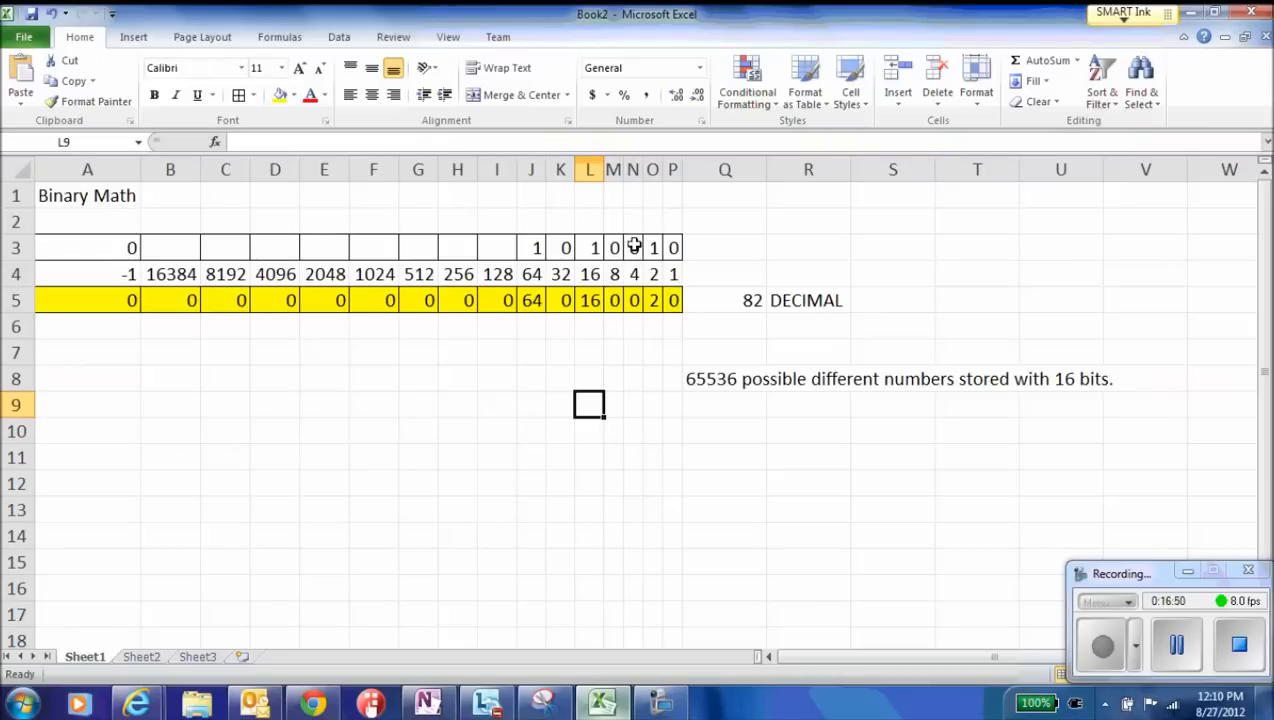
mouse_move(785, 248)
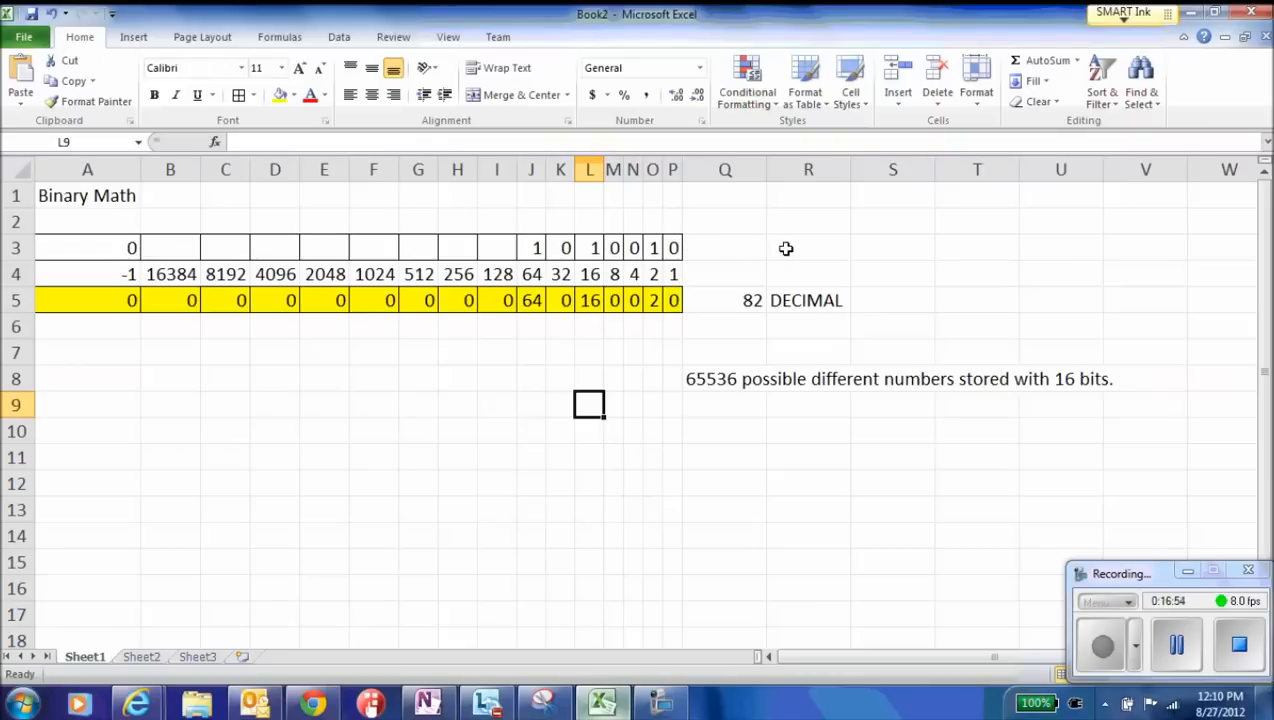
mouse_move(654, 320)
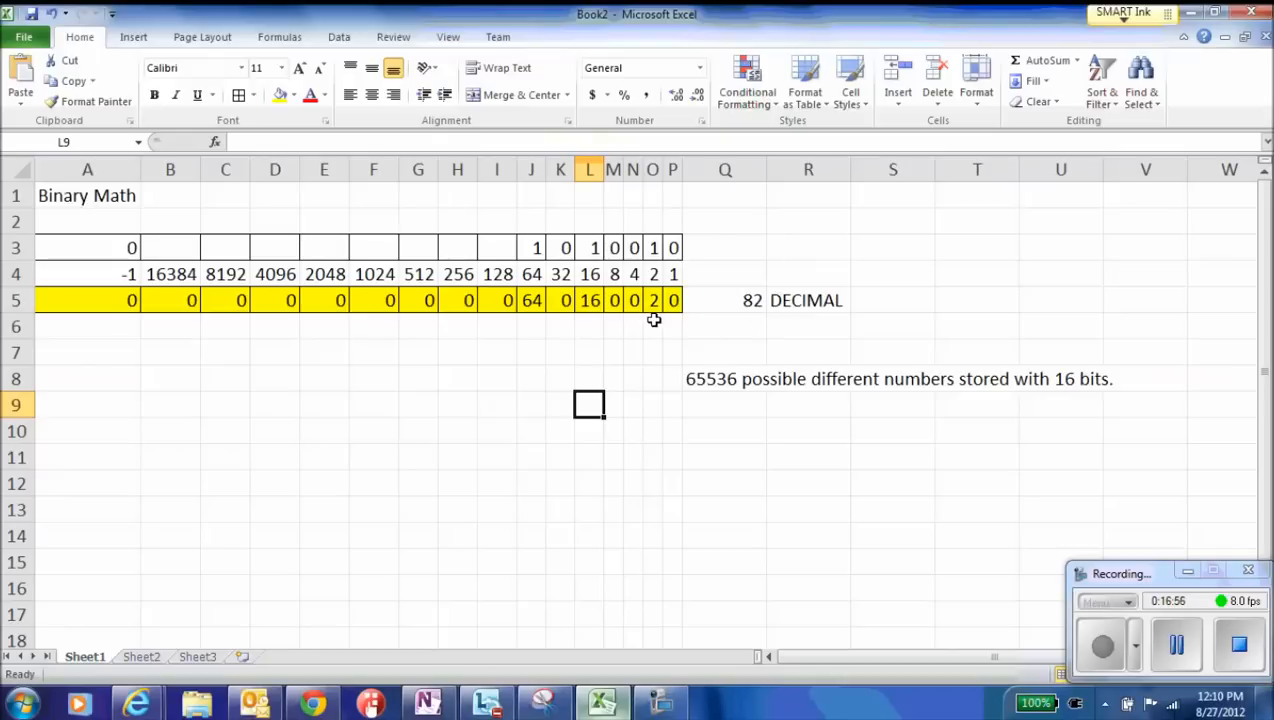
mouse_move(544, 367)
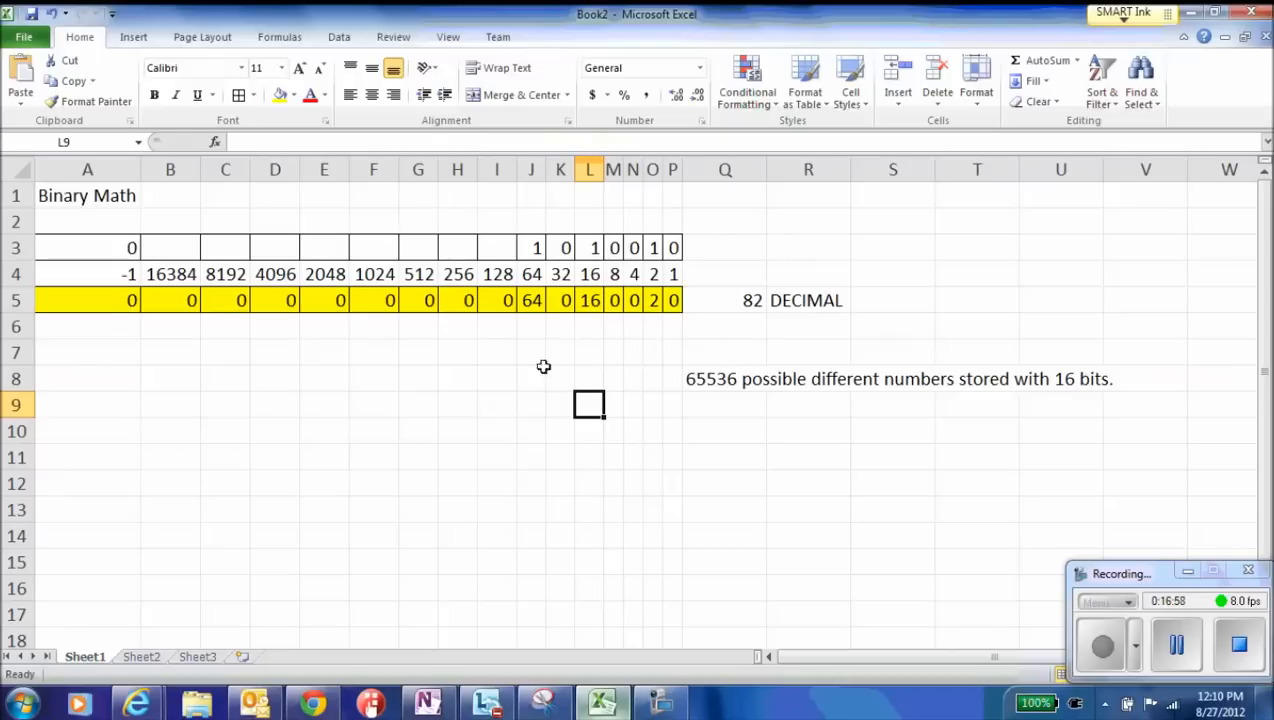
mouse_move(498, 249)
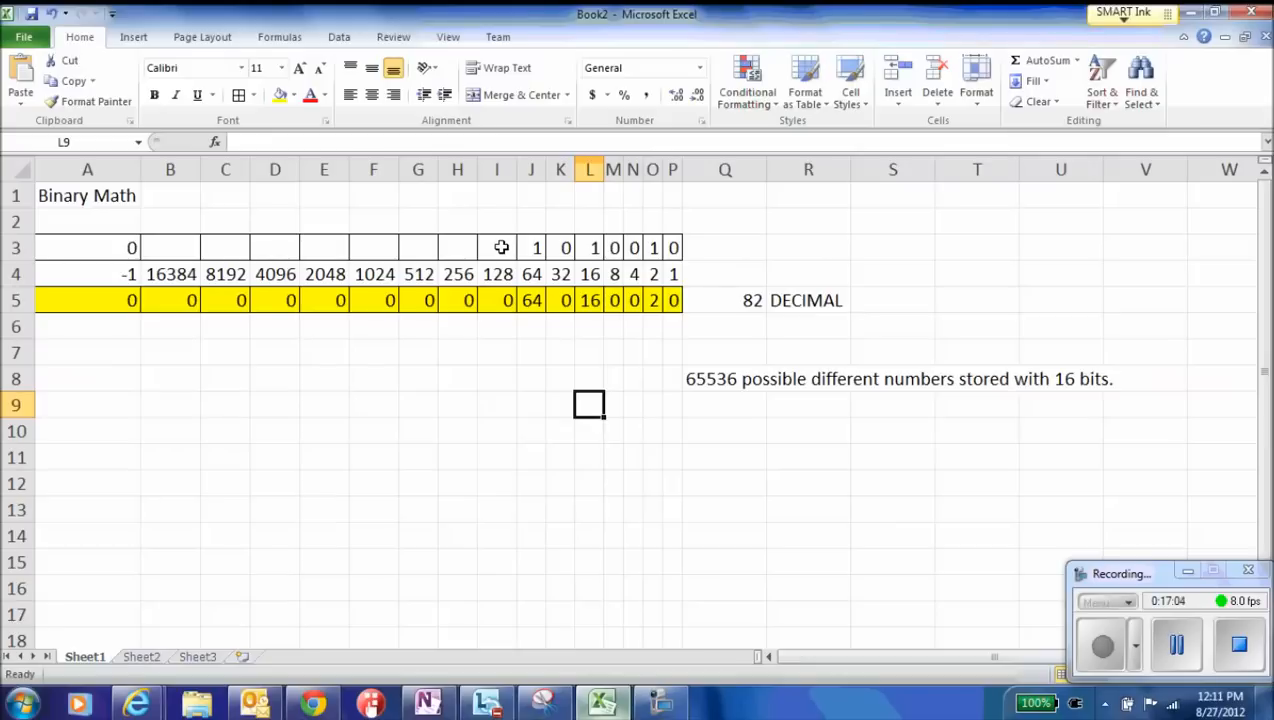
mouse_move(463, 249)
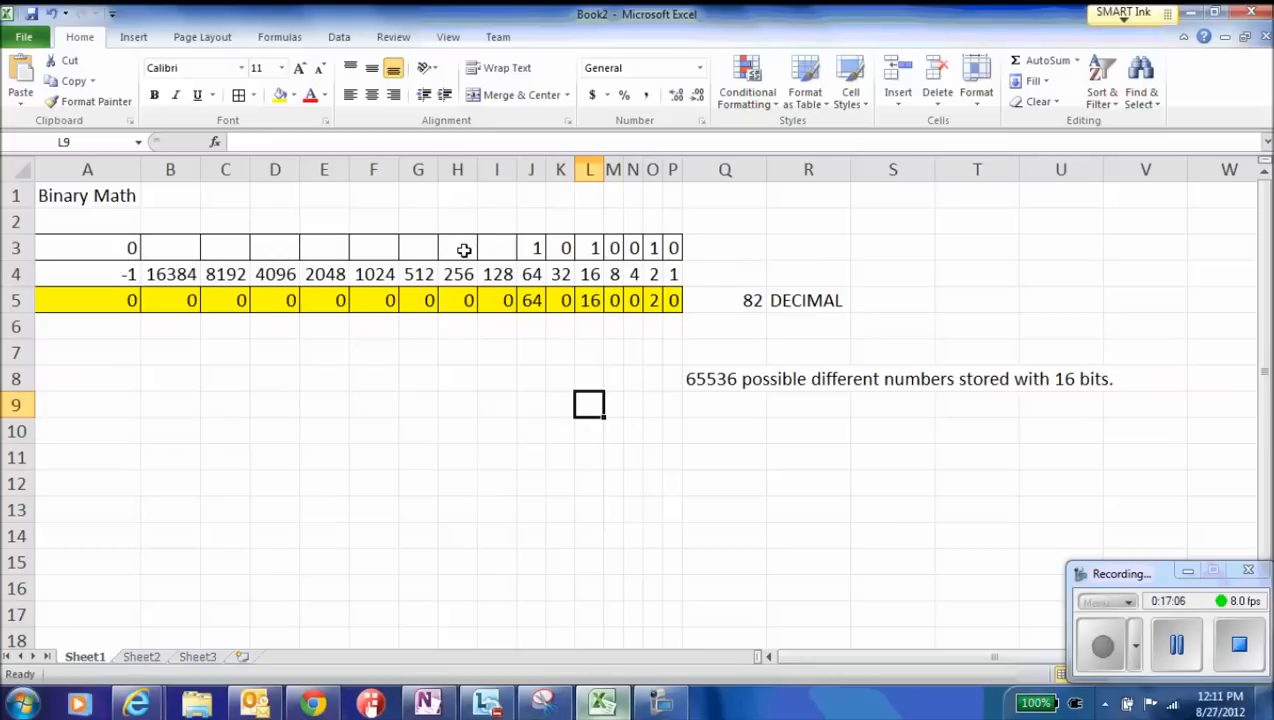